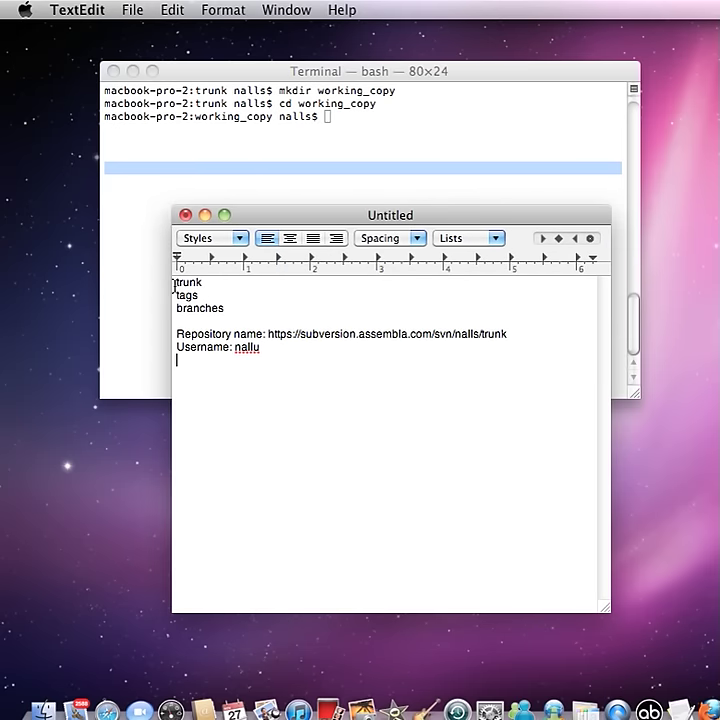
- Select the repository URL in the TextEdit notes for copying
double_click(188, 282)
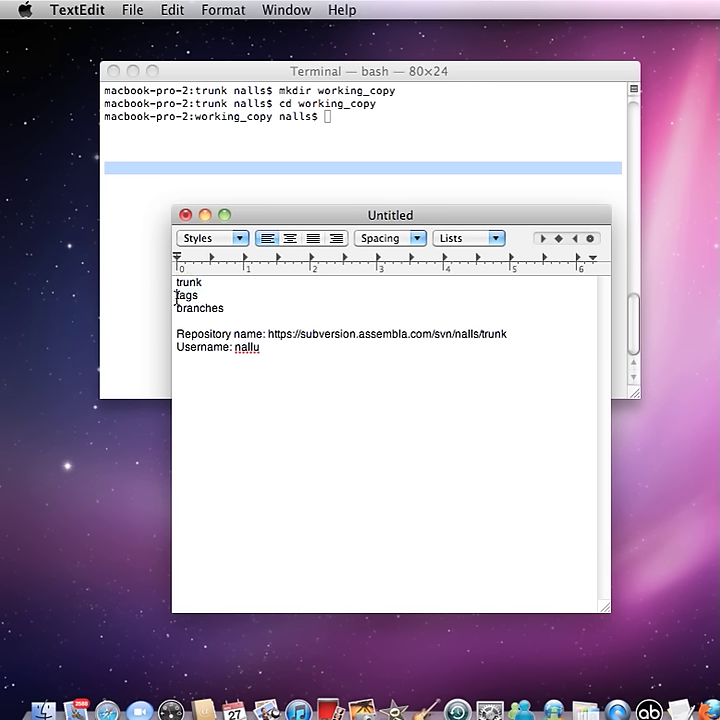
double_click(186, 294)
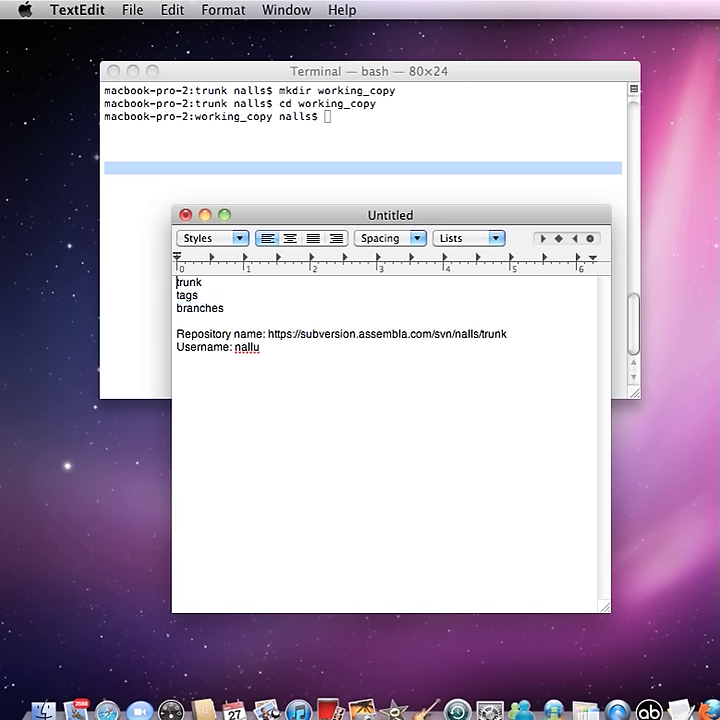
mouse_move(272, 334)
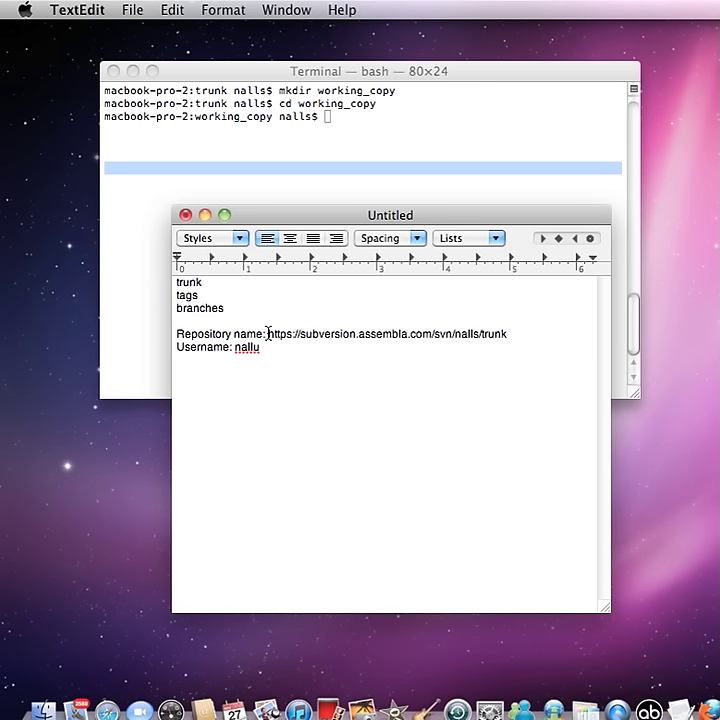
mouse_move(272, 348)
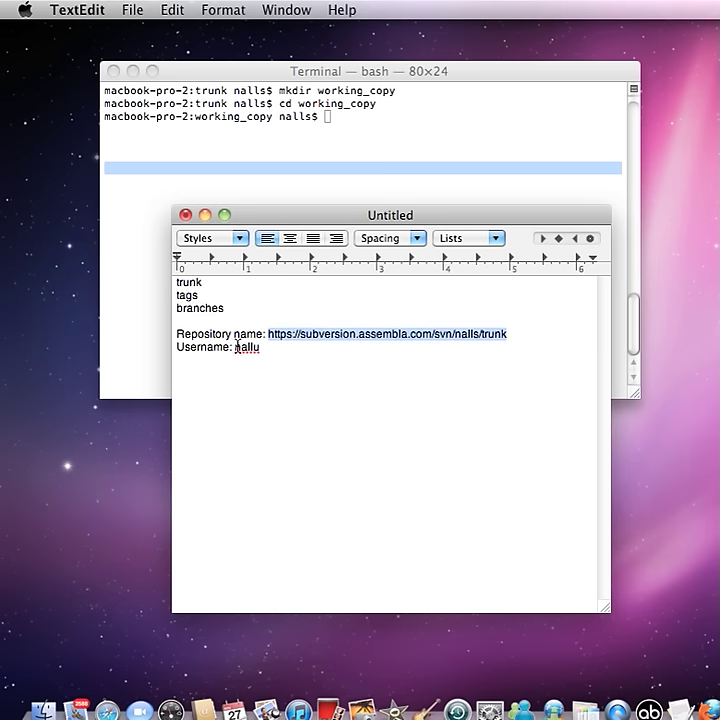
mouse_move(388, 180)
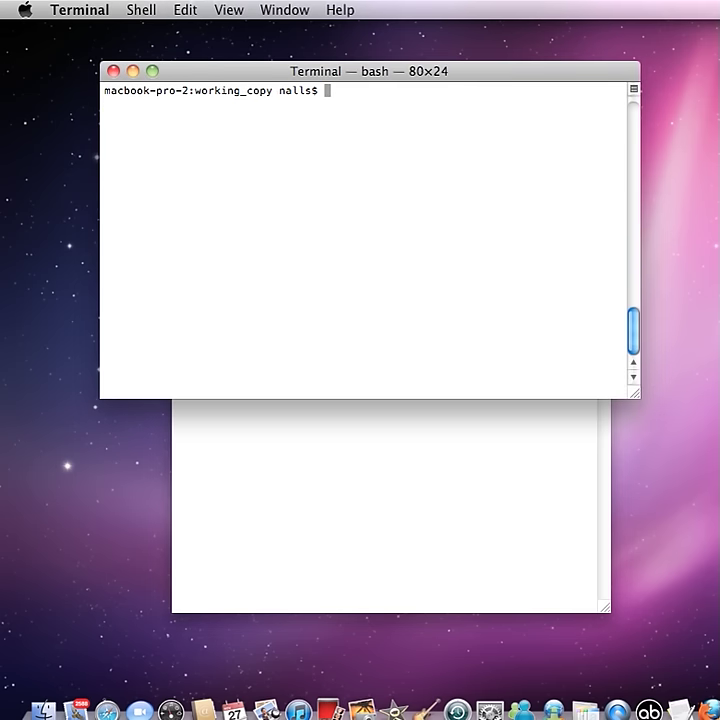
- Create the working_copy_assembla folder and change the shell into it
type("rm r")
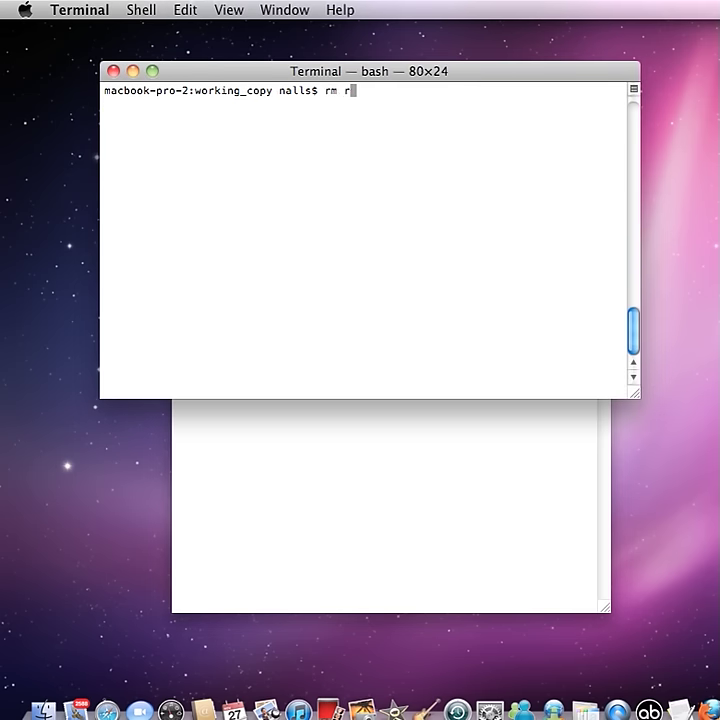
type("cd")
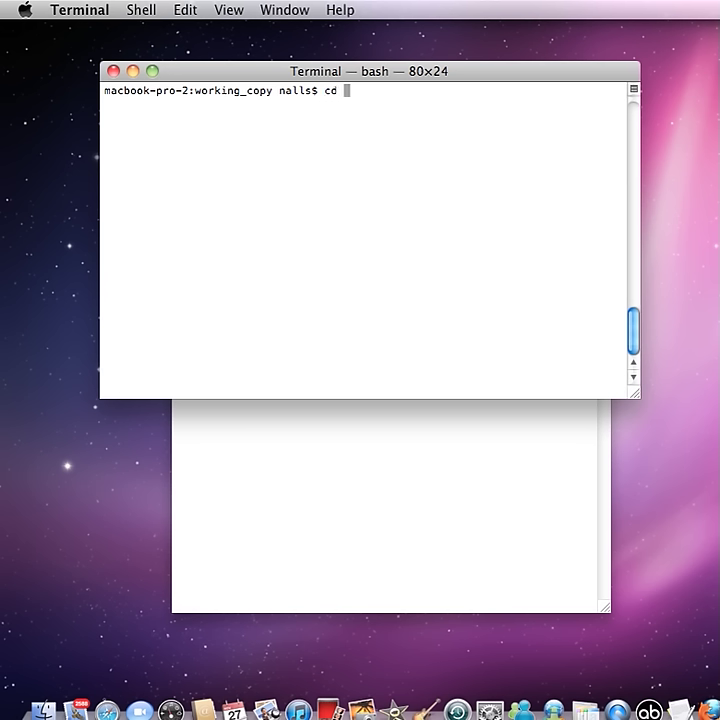
type("wo")
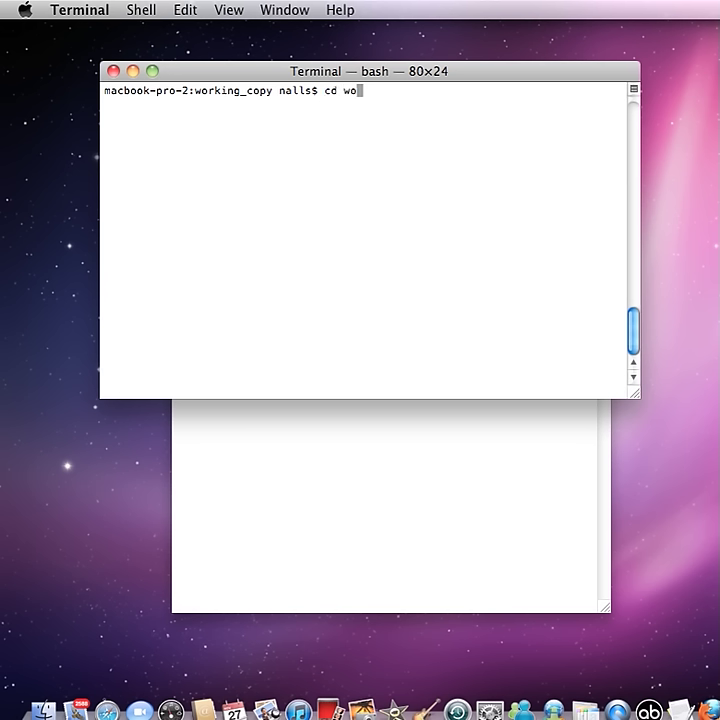
type("rkin")
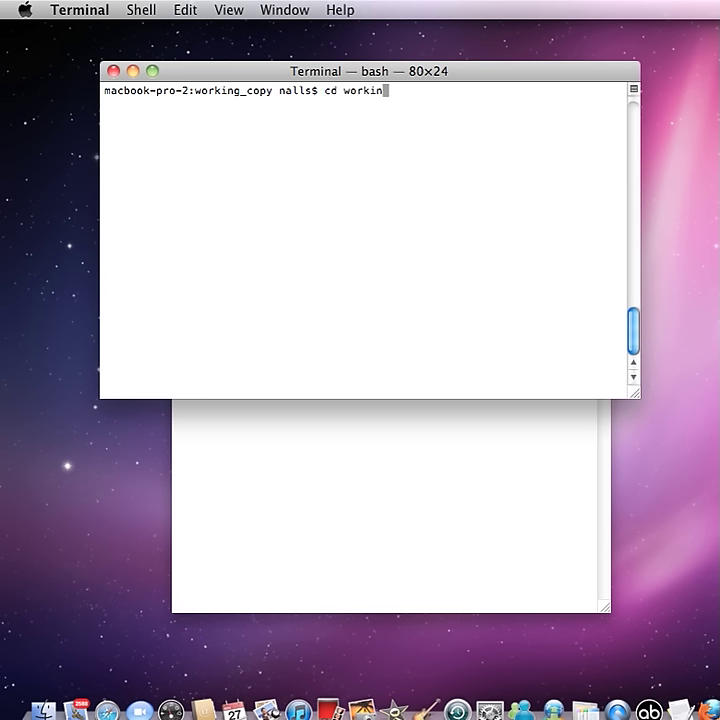
type("g_copy_assembla")
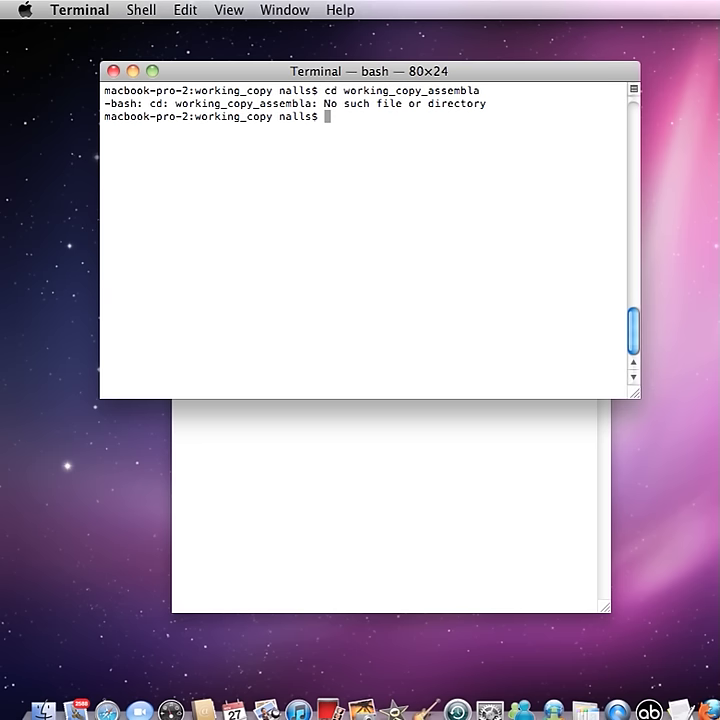
type("cd working_copy_assembla")
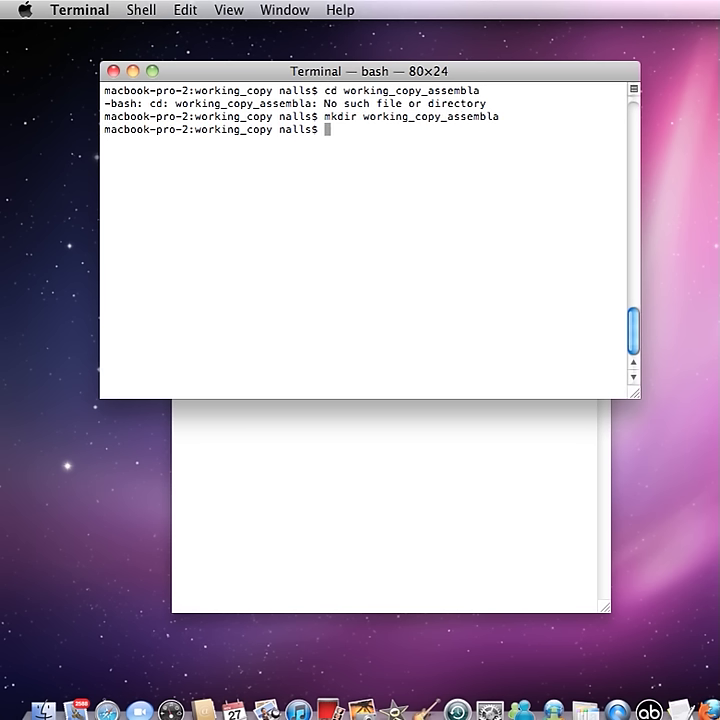
type("cd working_copy_")
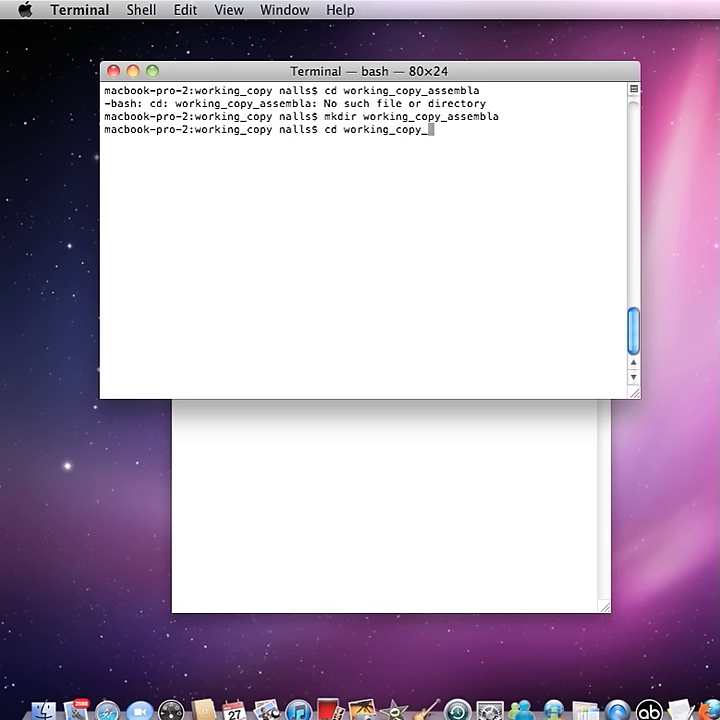
type("assembla")
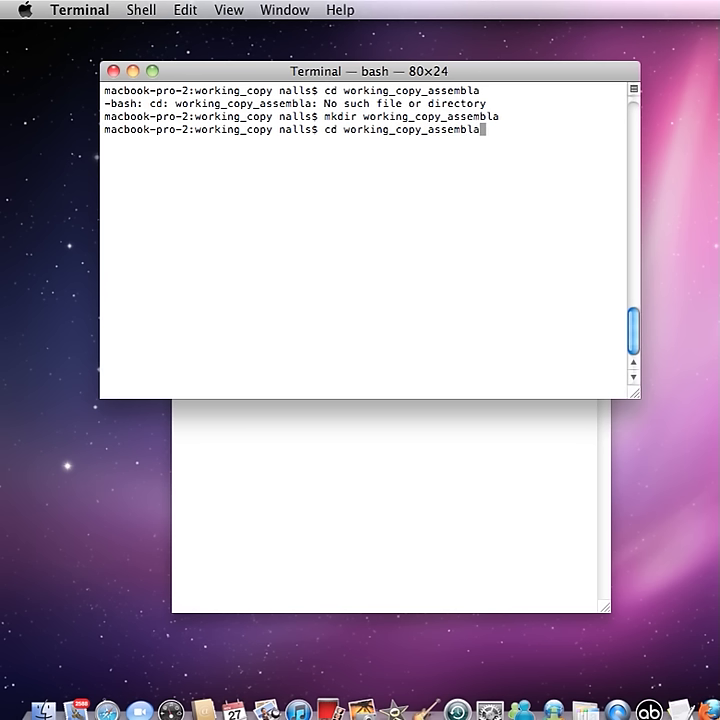
type("ssembla nalls$ s")
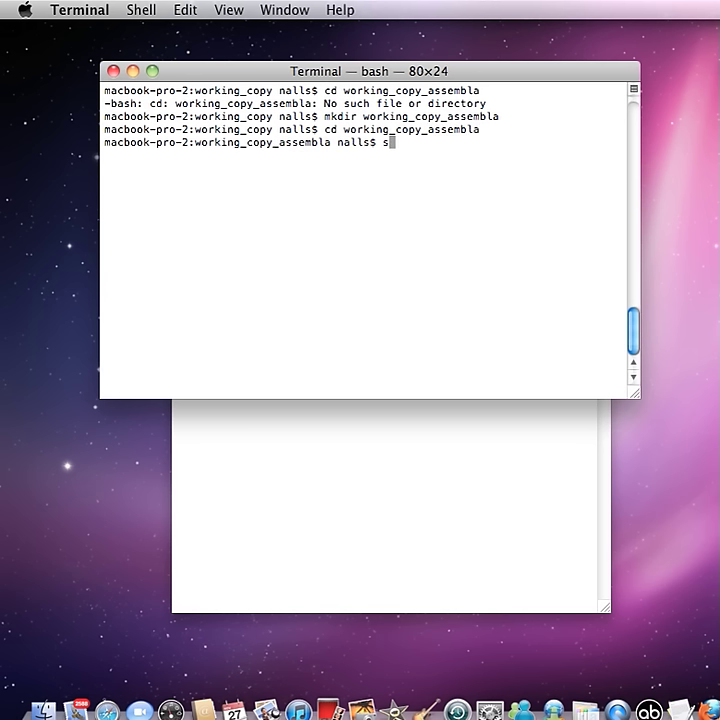
key("backspace")
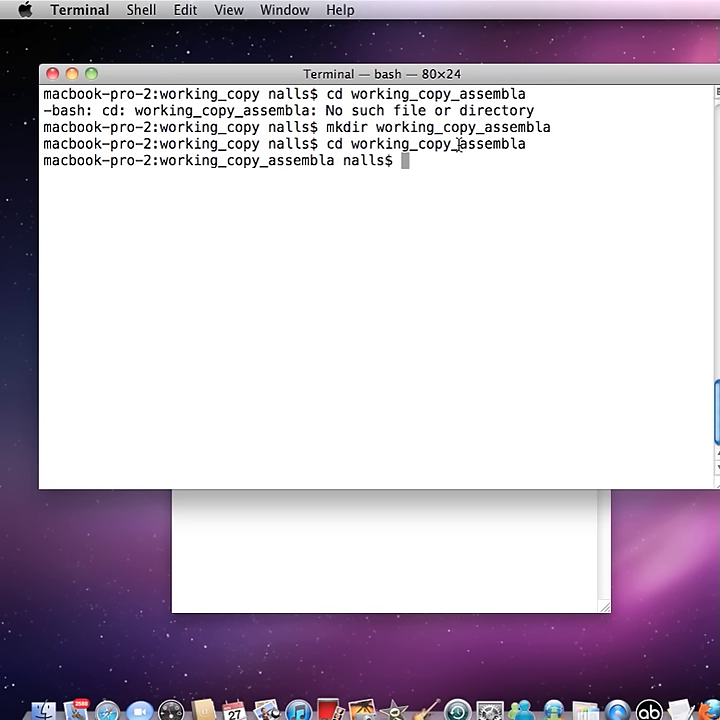
type("svn co")
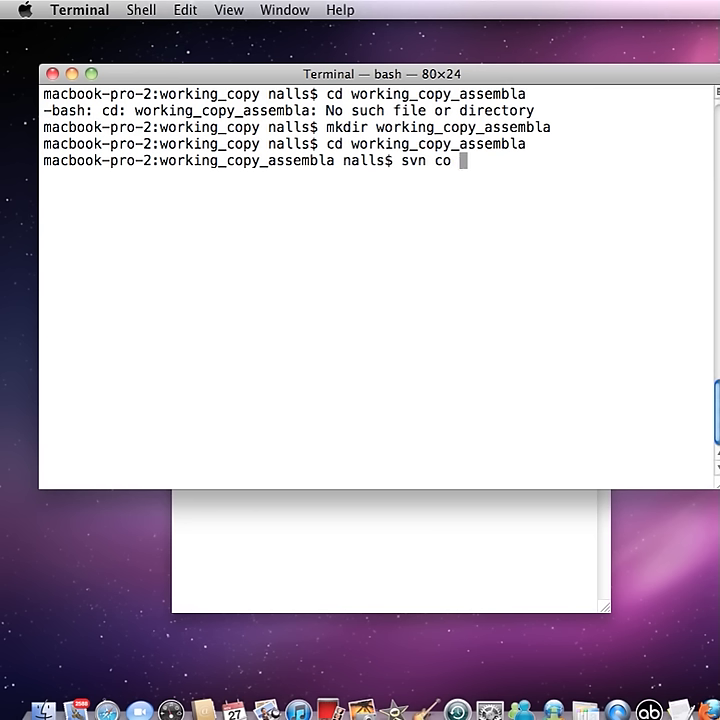
type("htt")
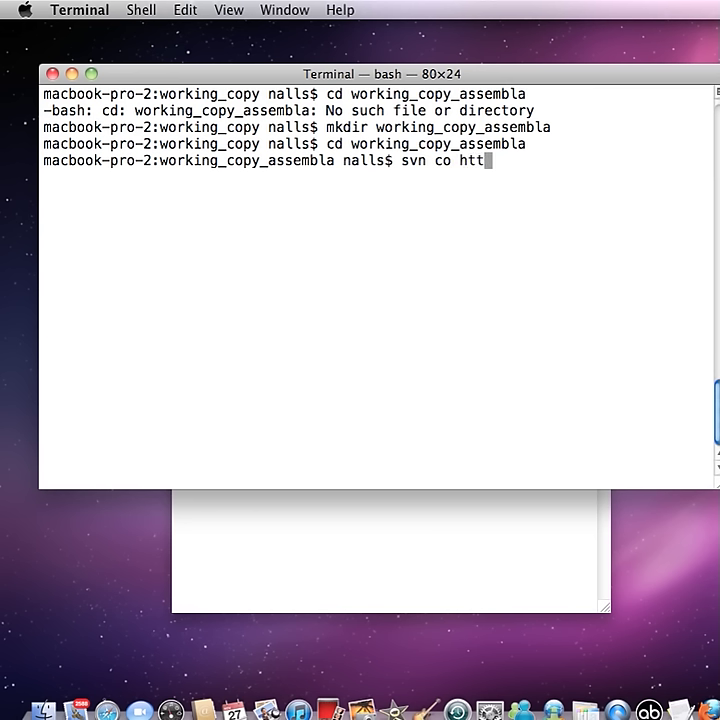
type("ps://")
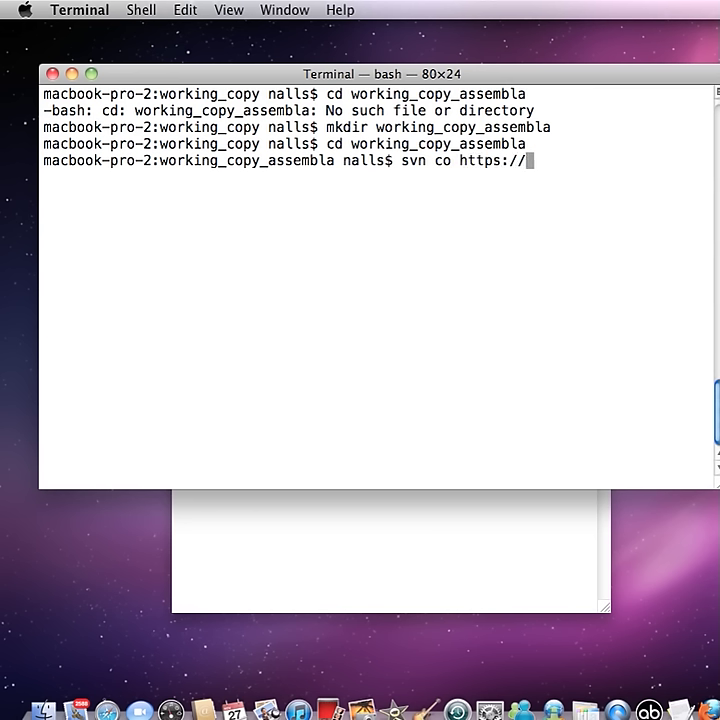
type("suv")
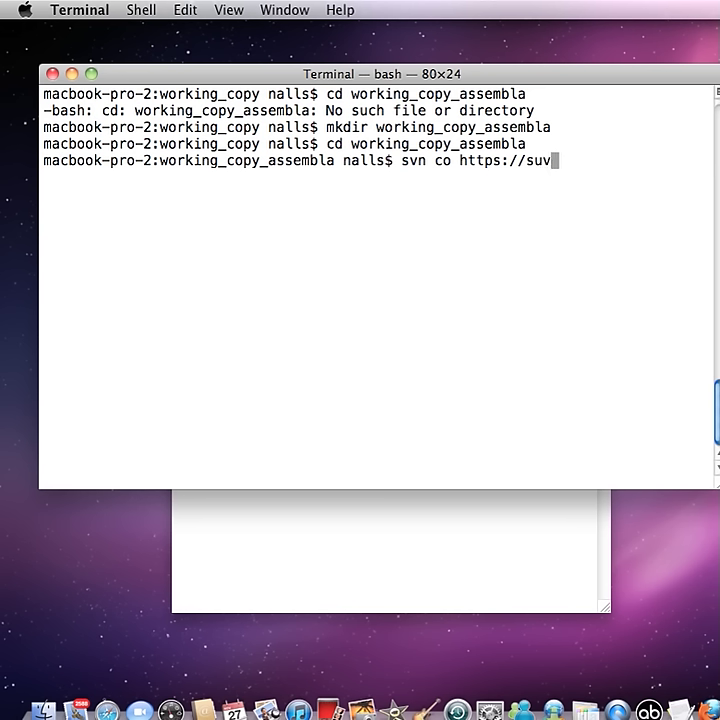
type("bversion")
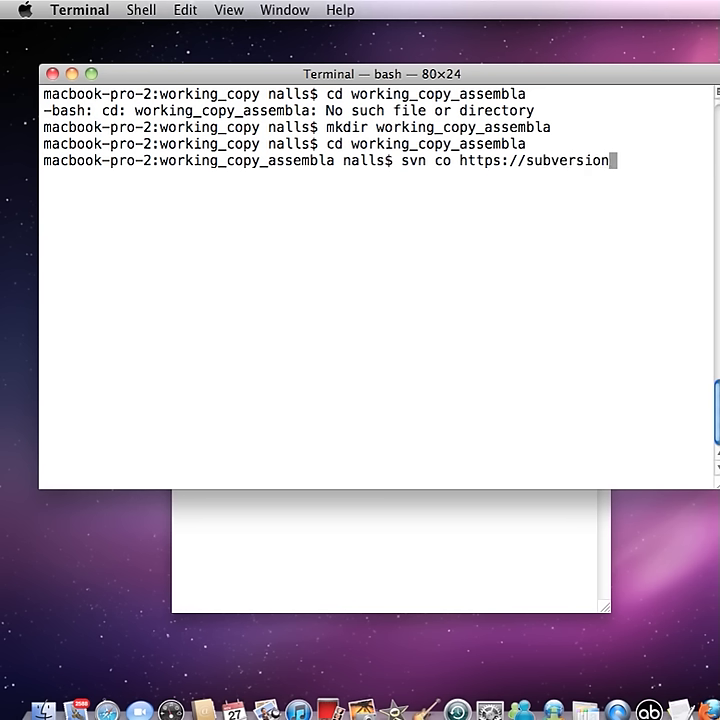
type(".assembla.com")
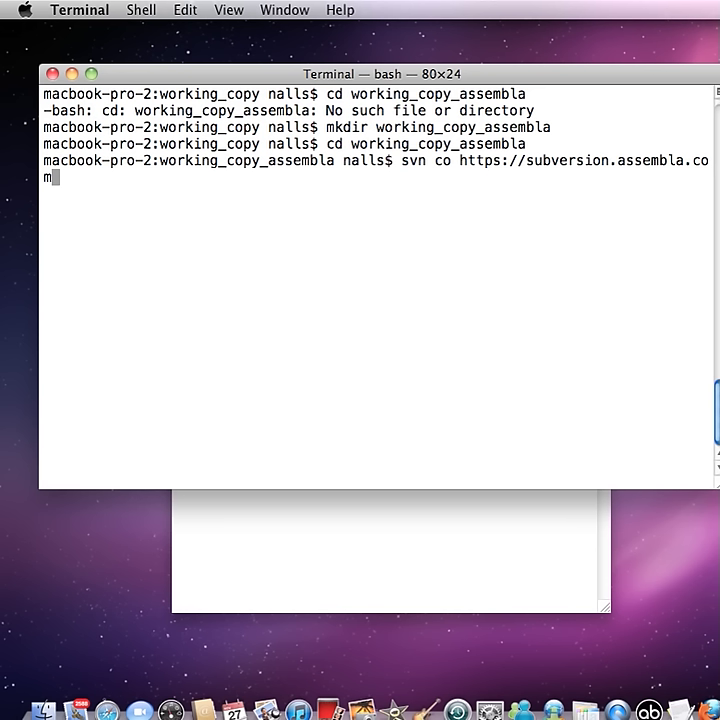
type("svn")
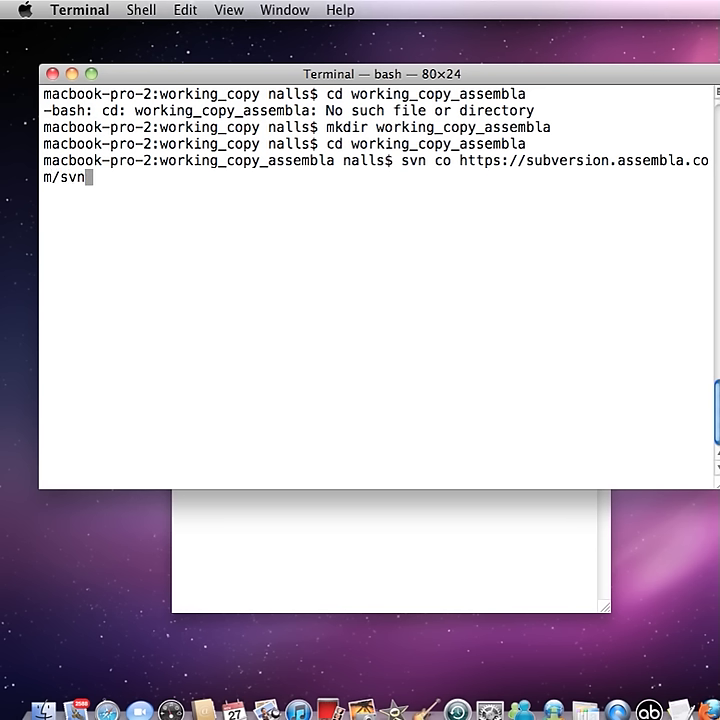
type("nalls/trunk .")
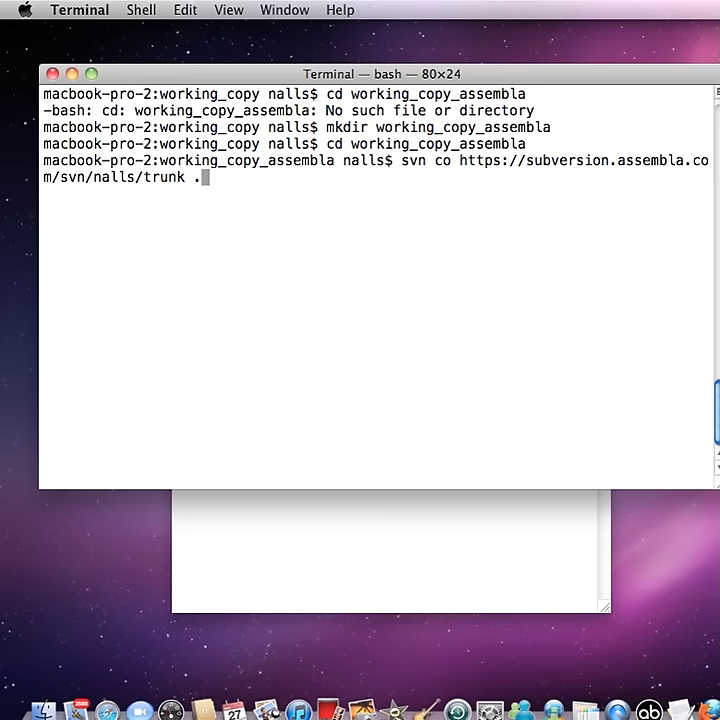
mouse_move(460, 160)
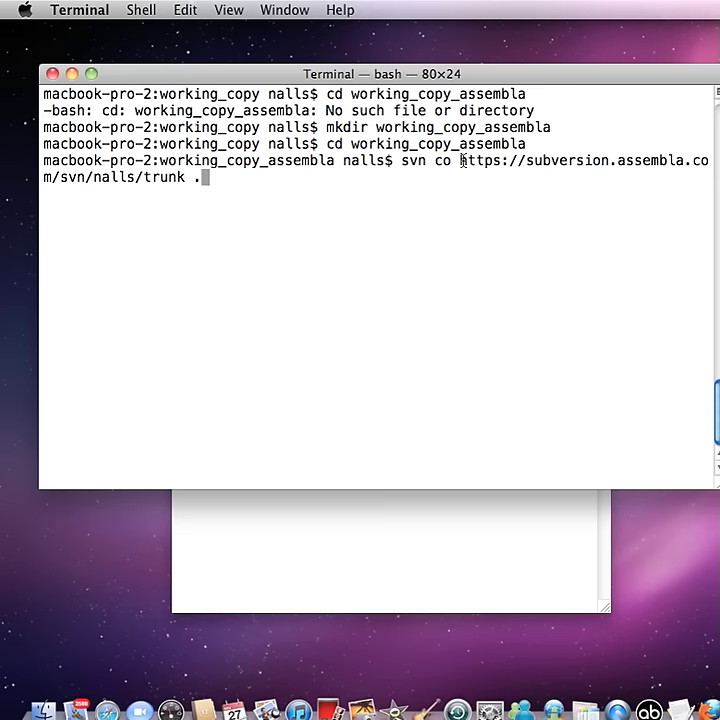
left_click_drag(458, 160, 184, 176)
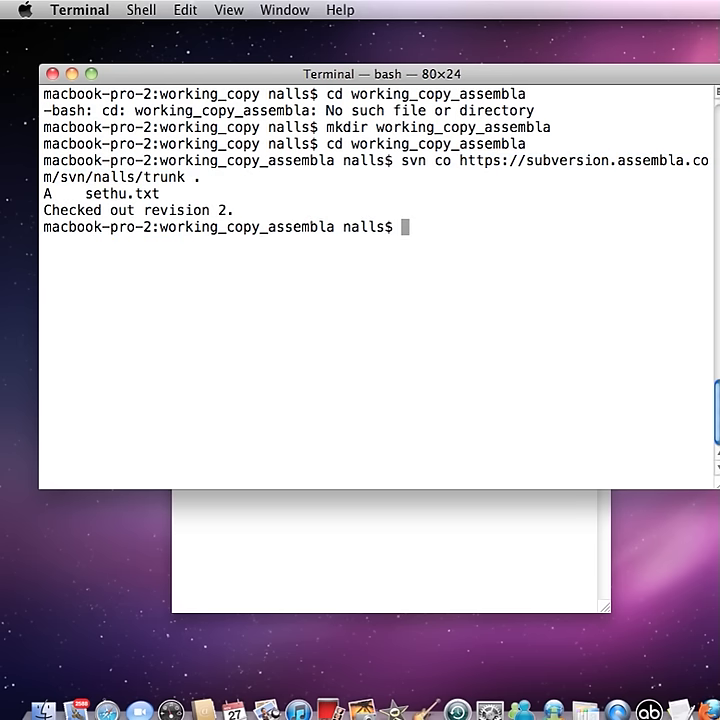
- List the files, then write 'hello sethu how are you?' into sethu.txt with cat
type("ls")
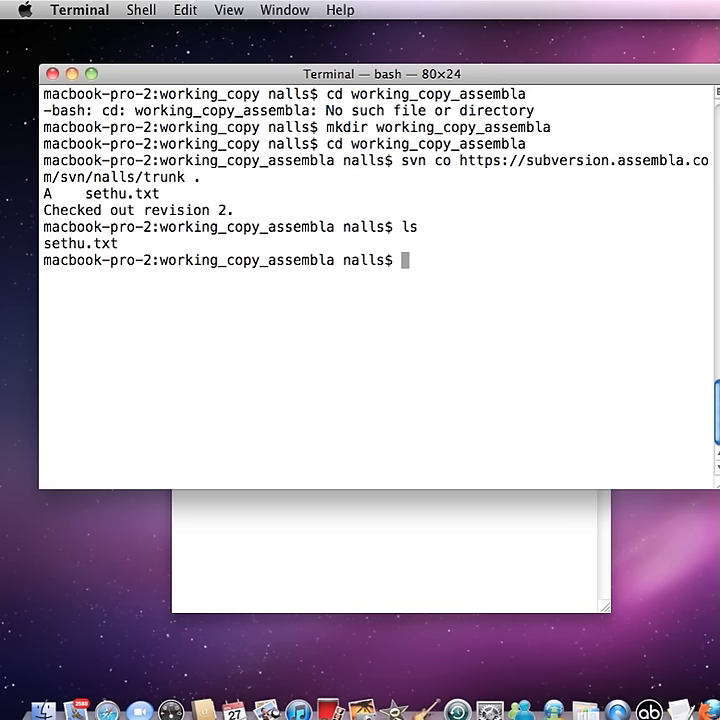
type("cat > sethu.txt")
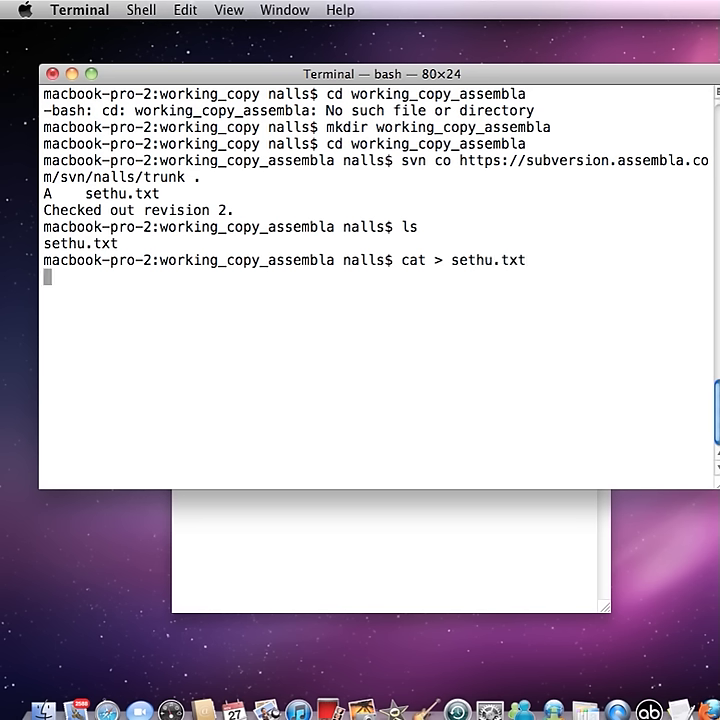
type("hello sethu how are you")
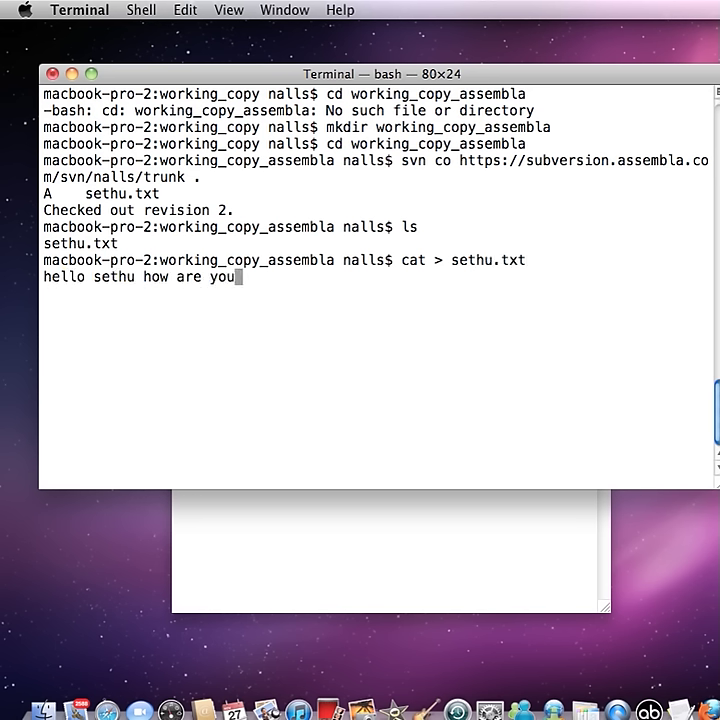
key("Return")
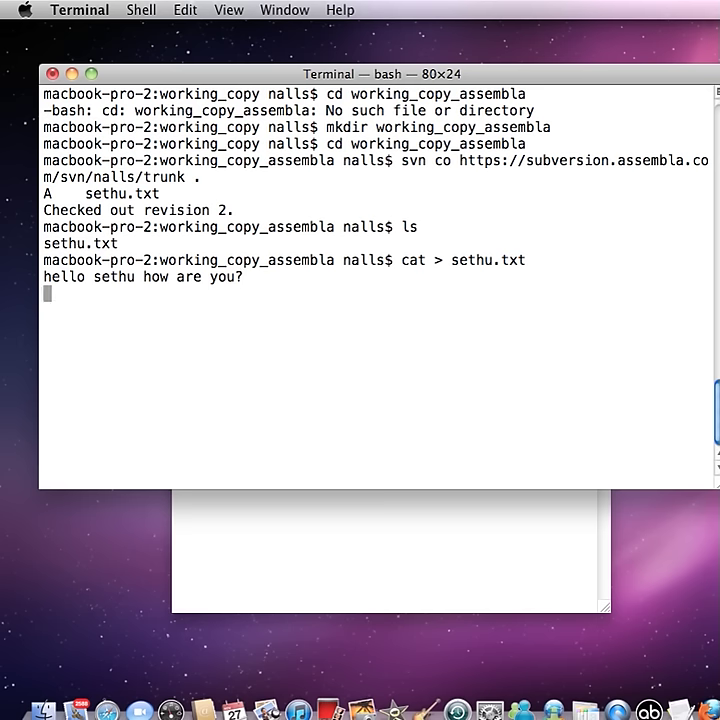
key("ctrl+c")
type("l")
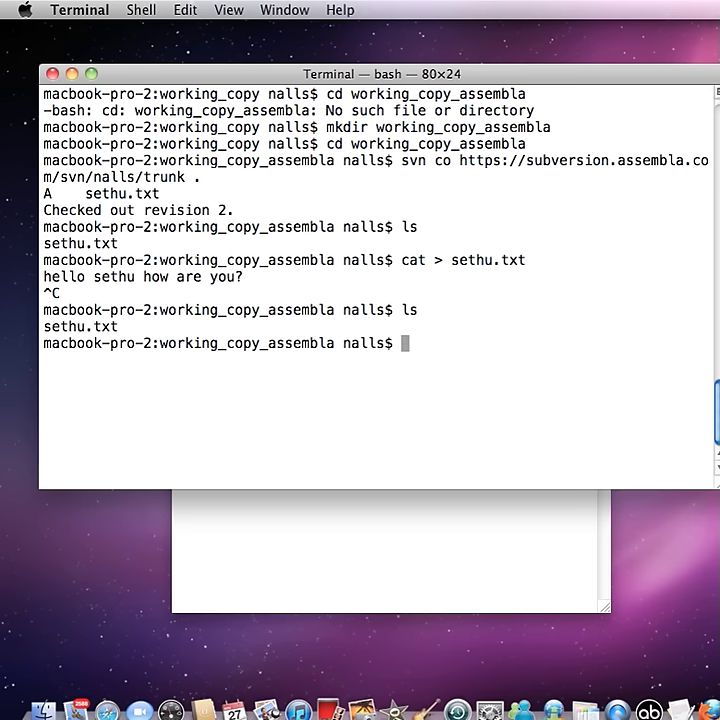
- Check svn status and start the commit with message "Changing the text file"
type("svn s")
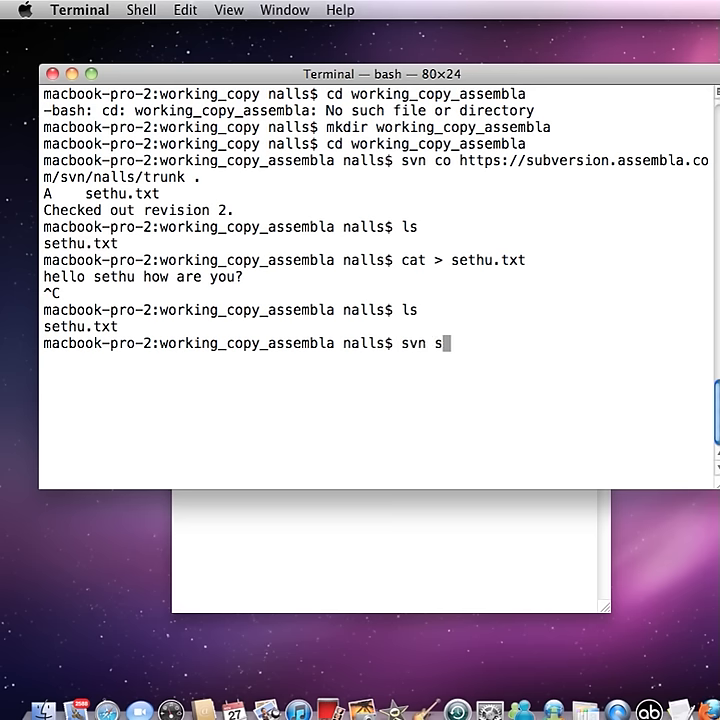
type("tatu")
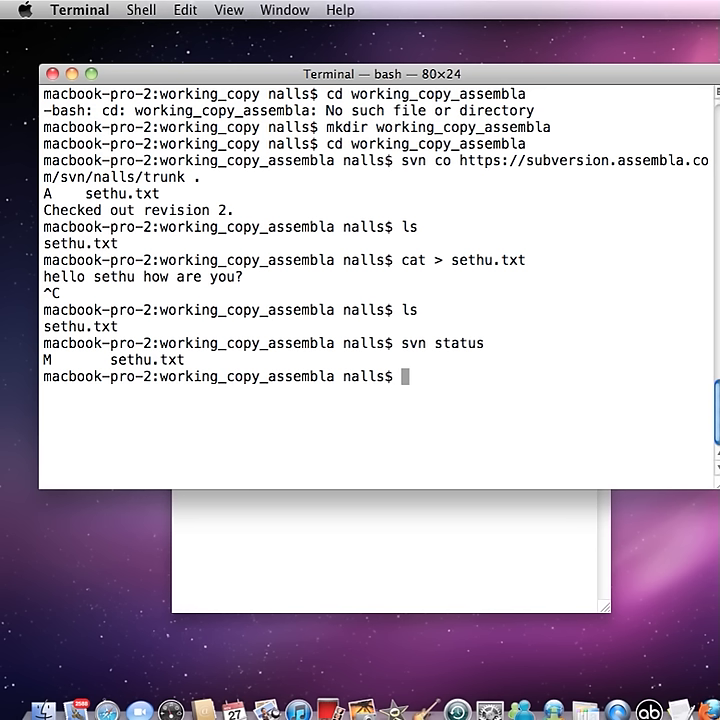
type("s")
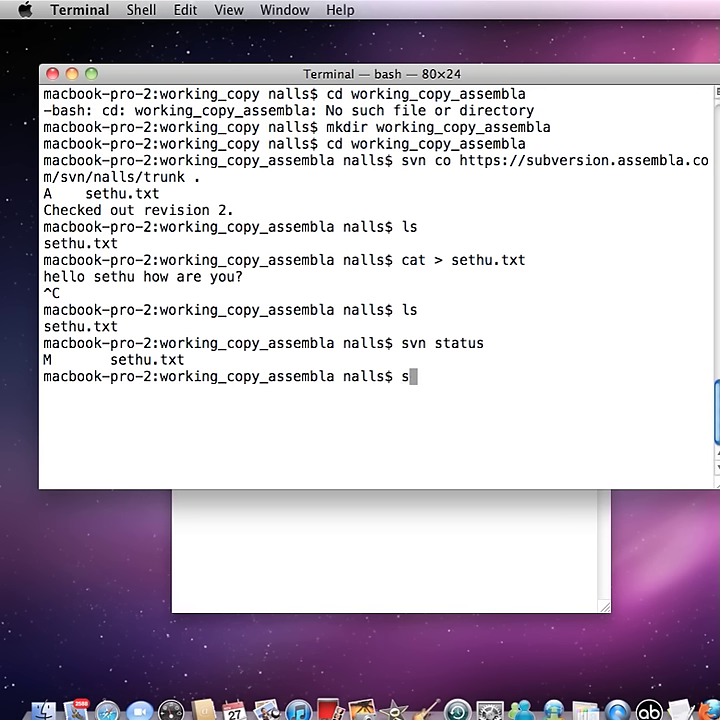
type("vn")
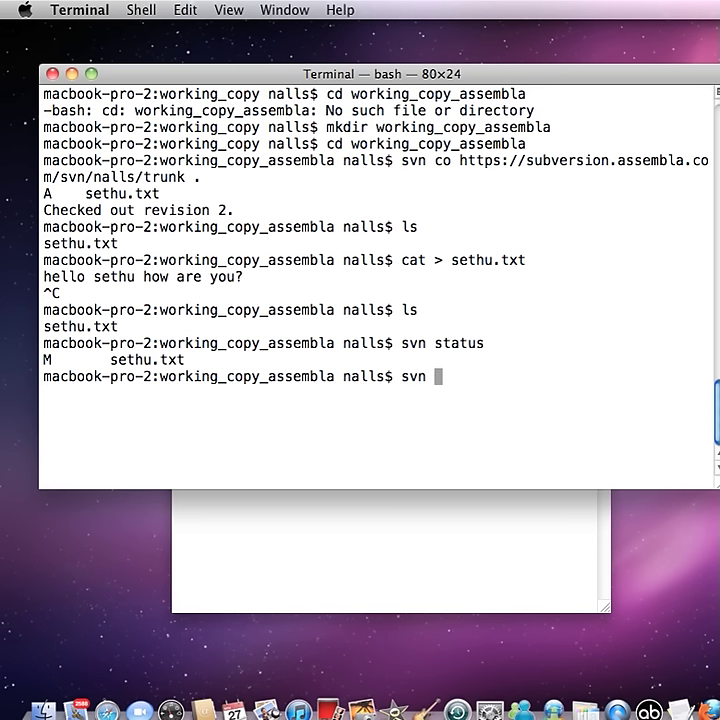
type("ci")
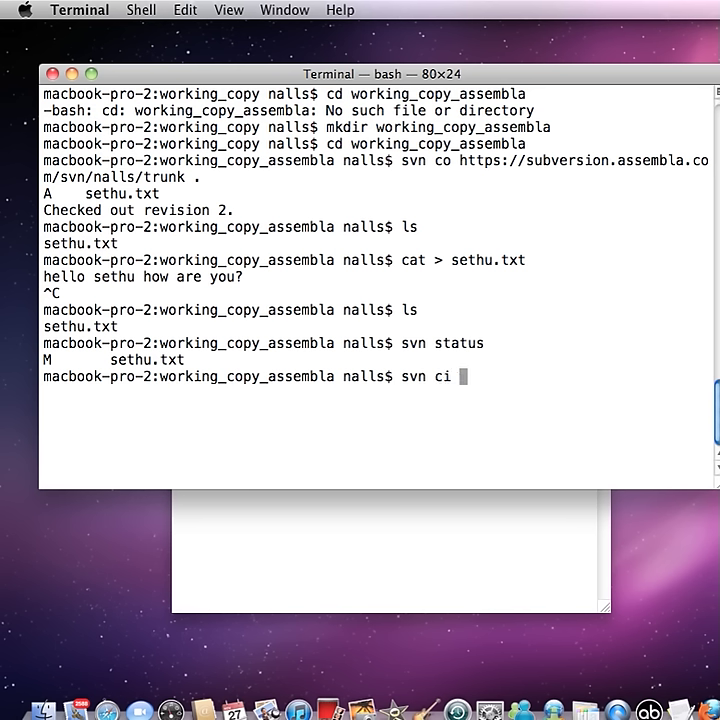
type("-m")
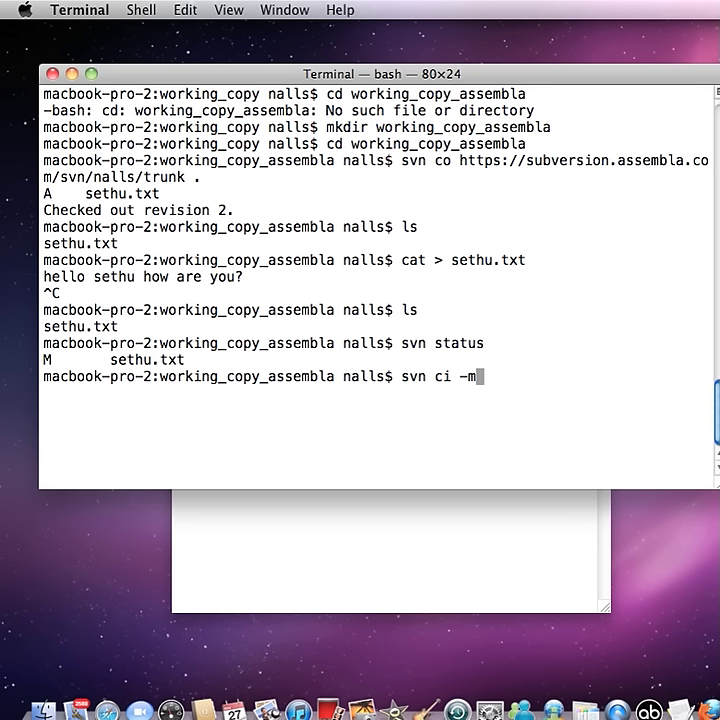
type("\"")
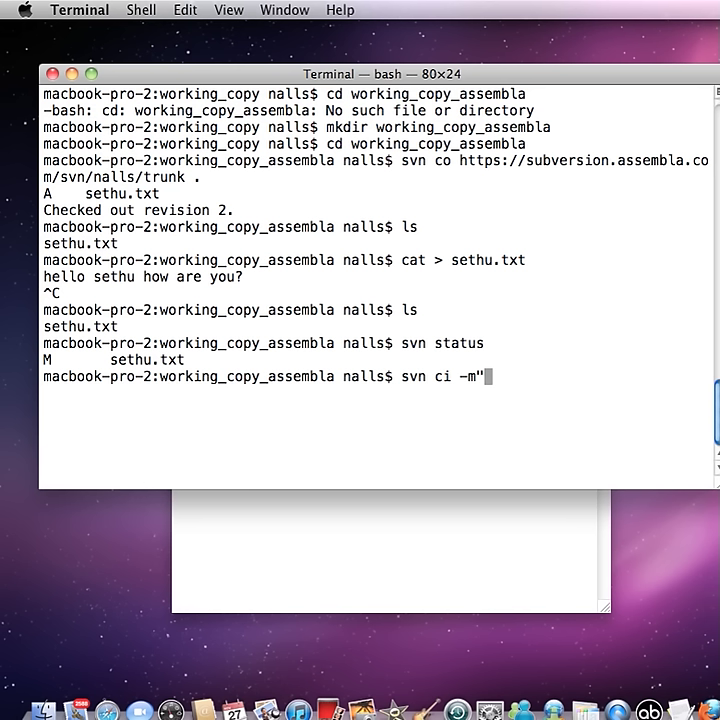
type("\"Changing the text file\"")
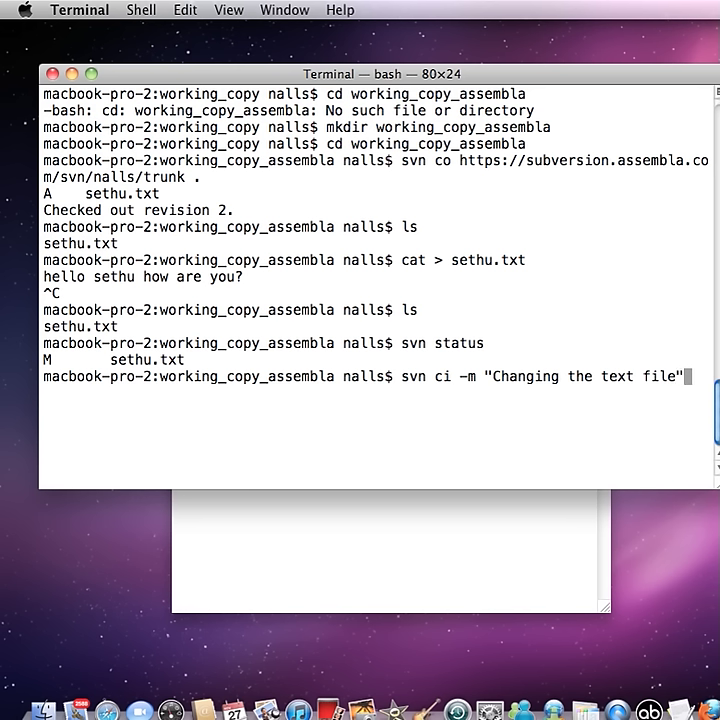
- Add --username "nallu" to the commit and run it, creating revision 3
type("--us")
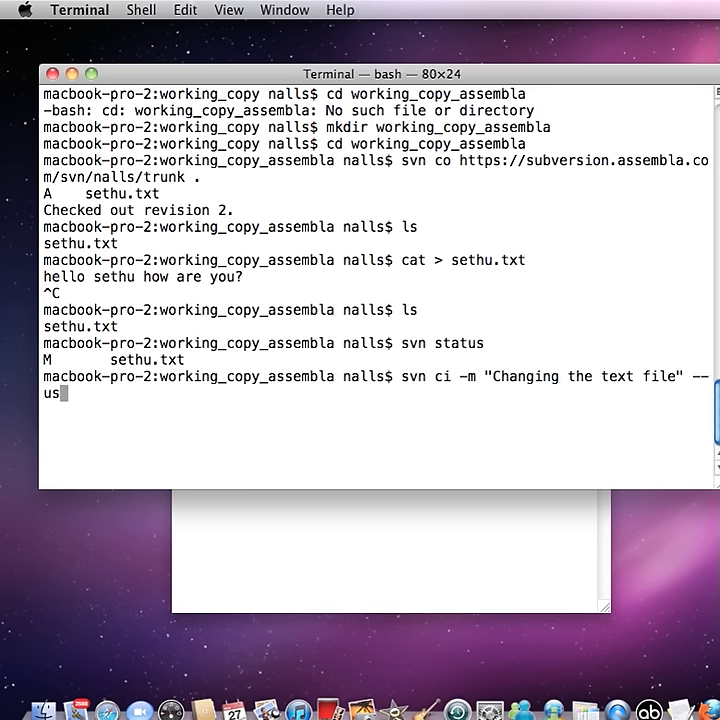
type("ername")
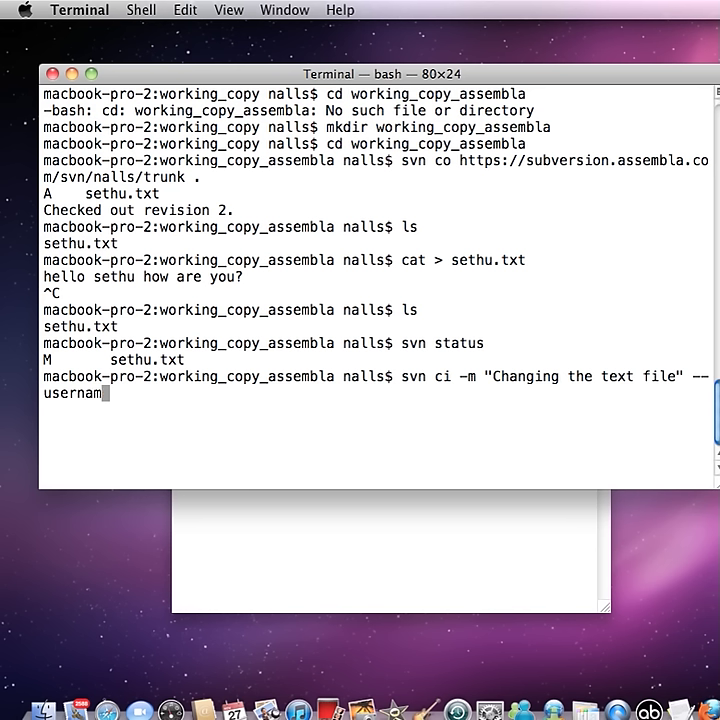
type("\"nallu")
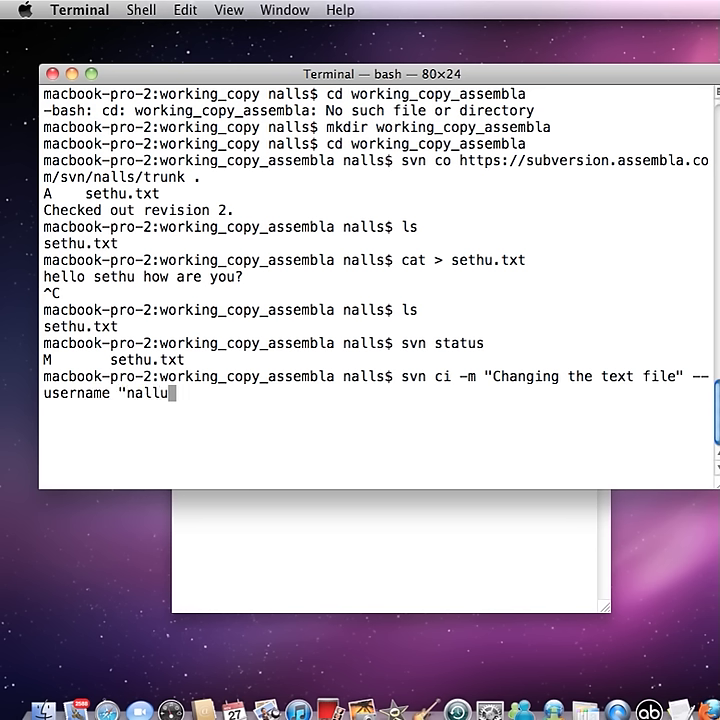
type("\"")
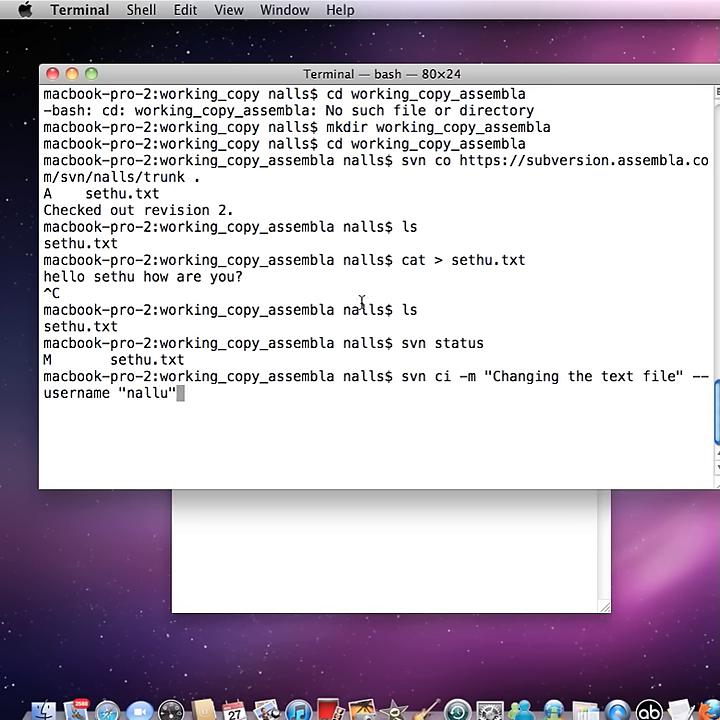
double_click(444, 376)
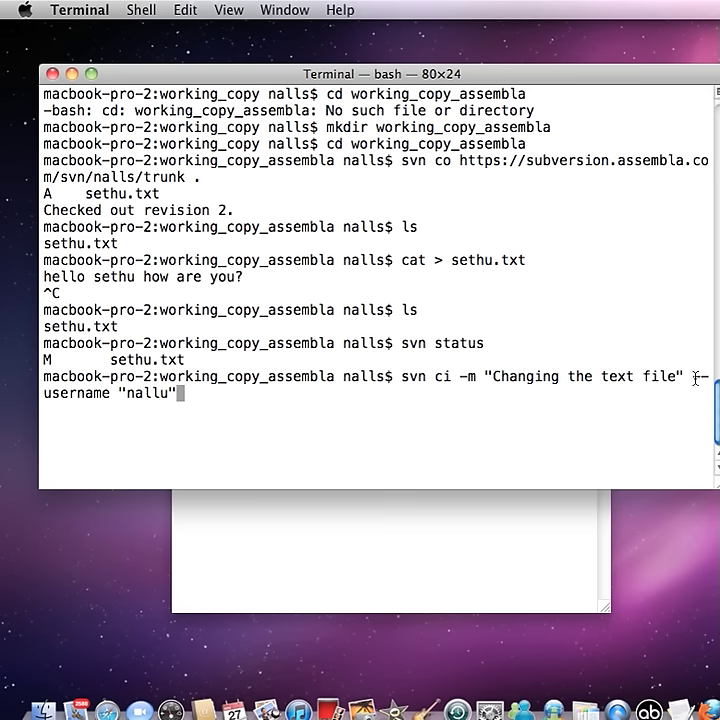
double_click(76, 392)
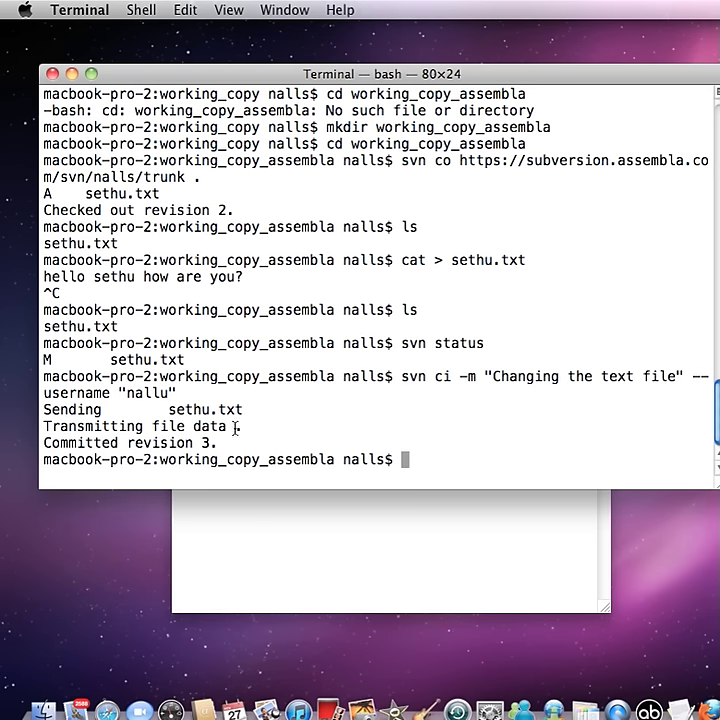
mouse_move(224, 428)
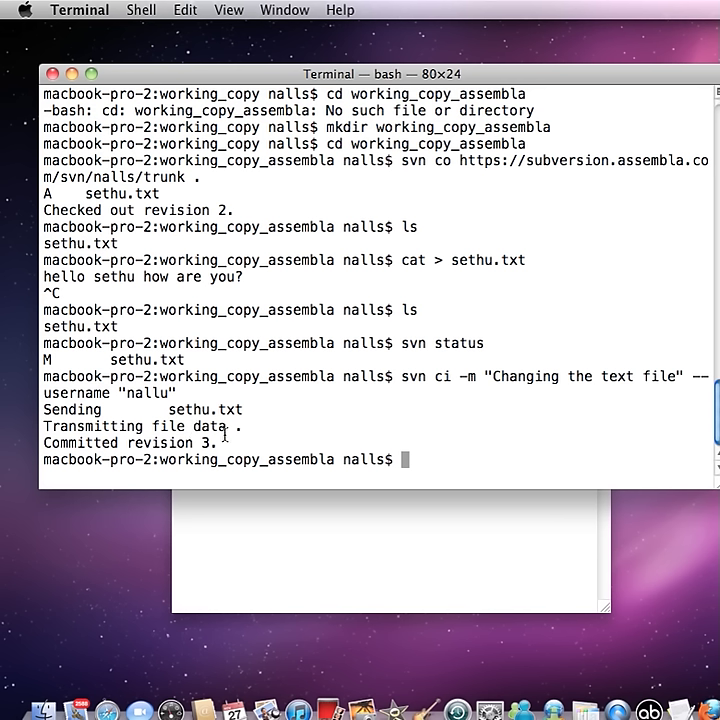
mouse_move(398, 424)
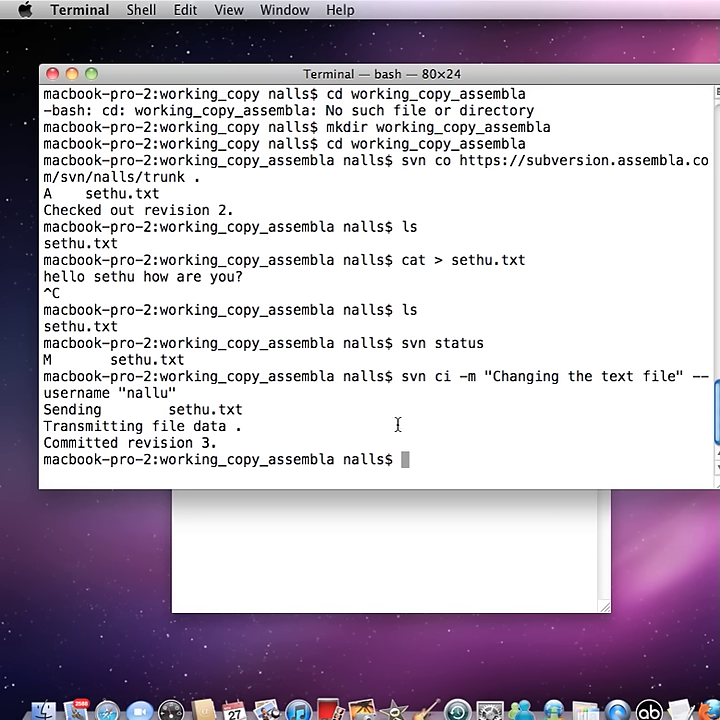
mouse_move(284, 412)
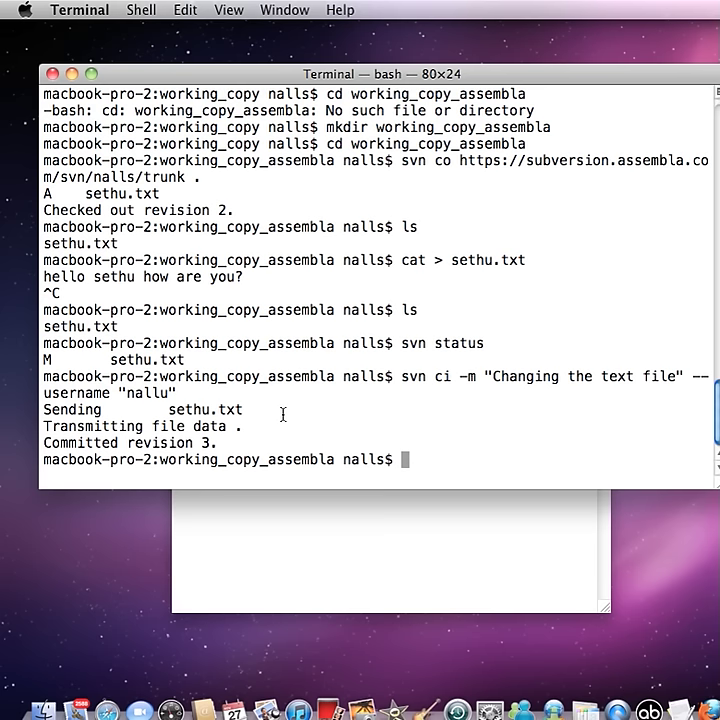
- Run svn update to bring the working copy to revision 3
type("svn upd")
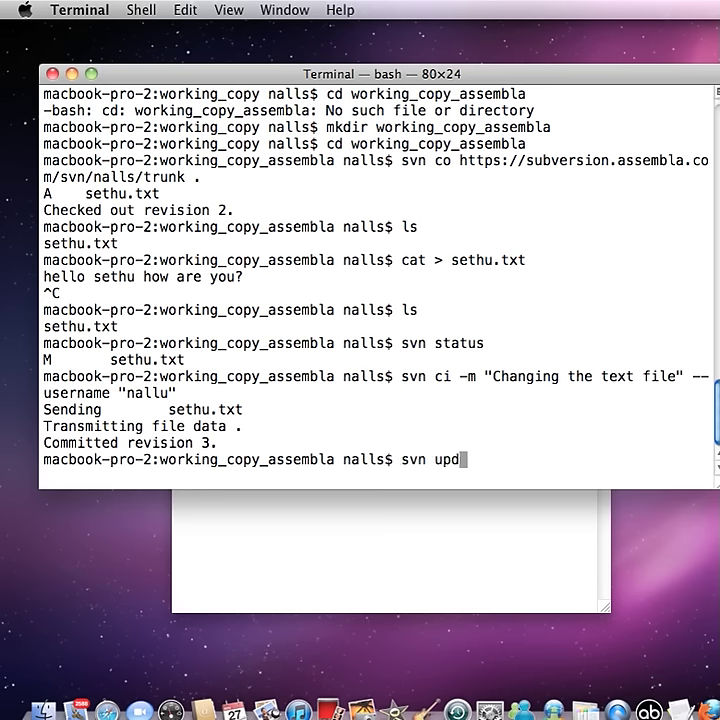
type("ate")
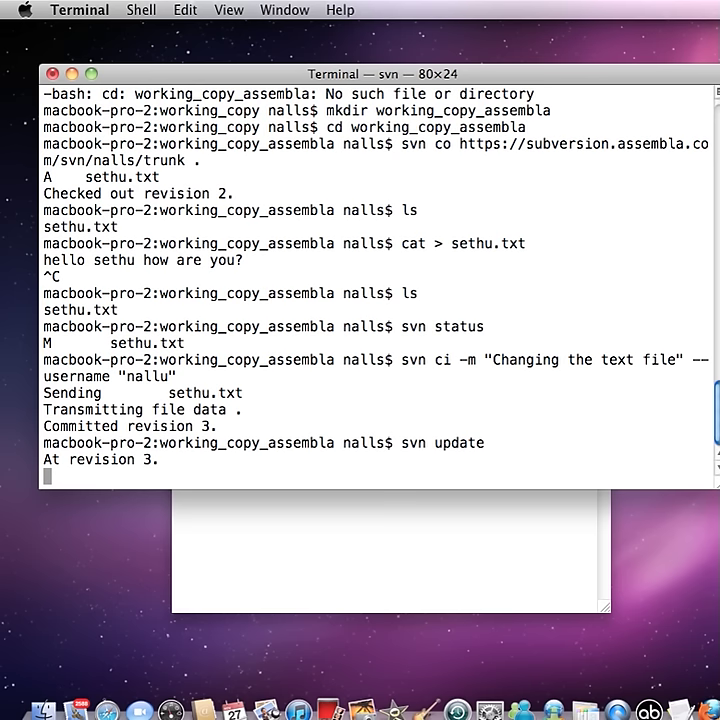
key("Return")
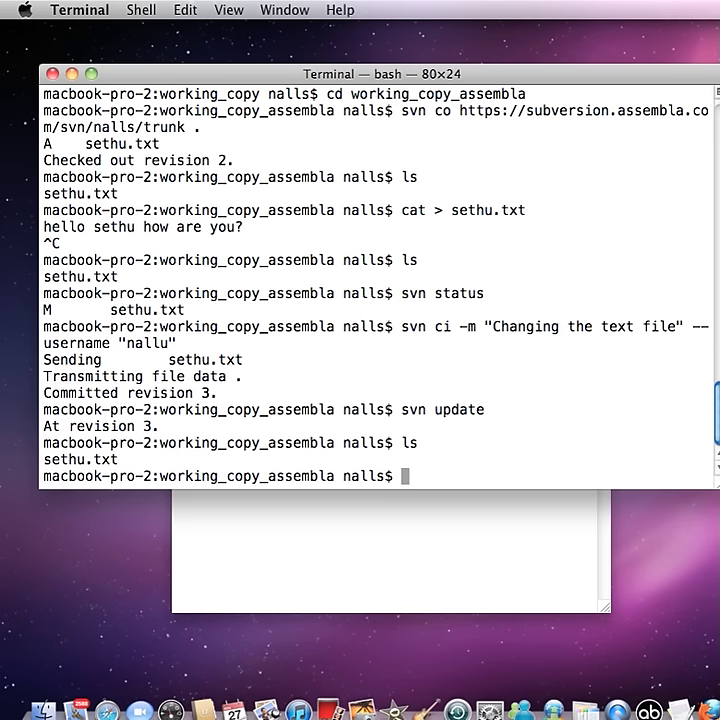
- Create hello.txt with touch and write "Hello World" into it with cat
type("t")
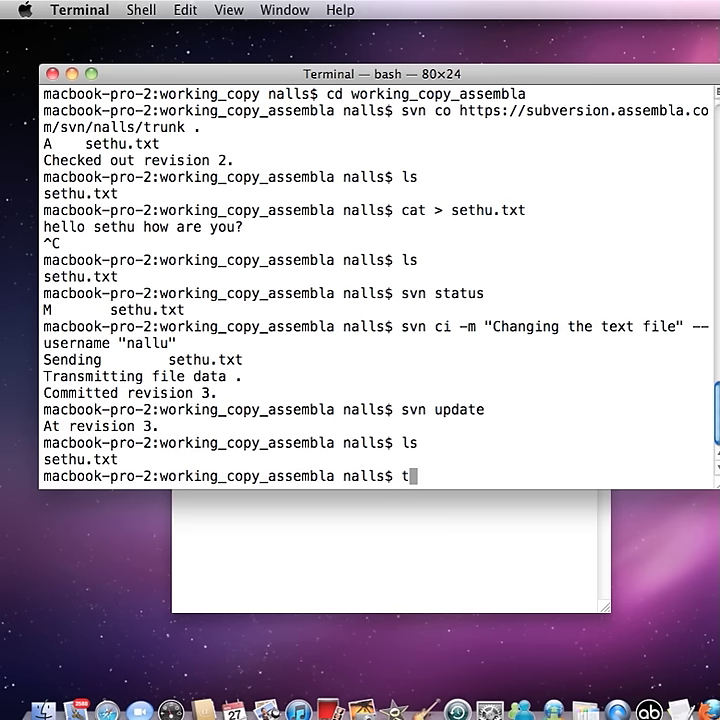
type("ouch")
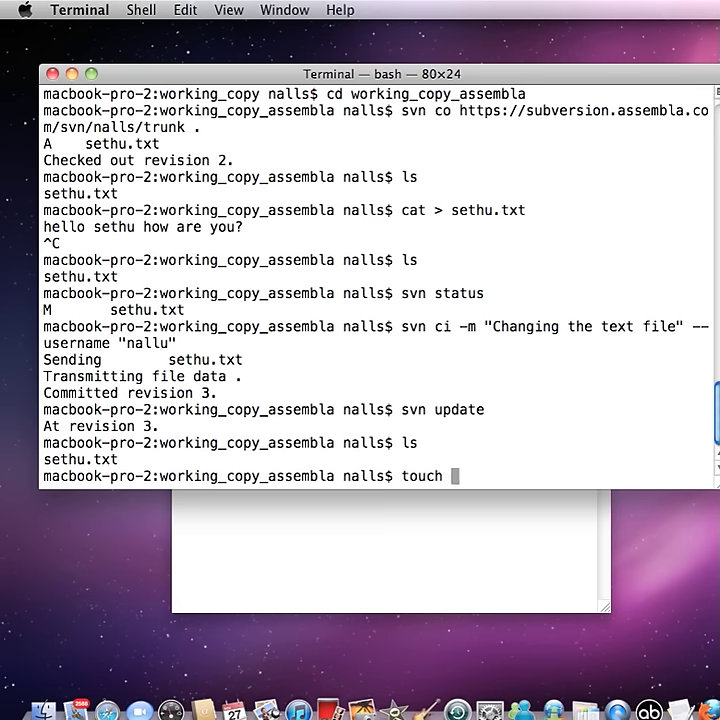
type("hello.txt")
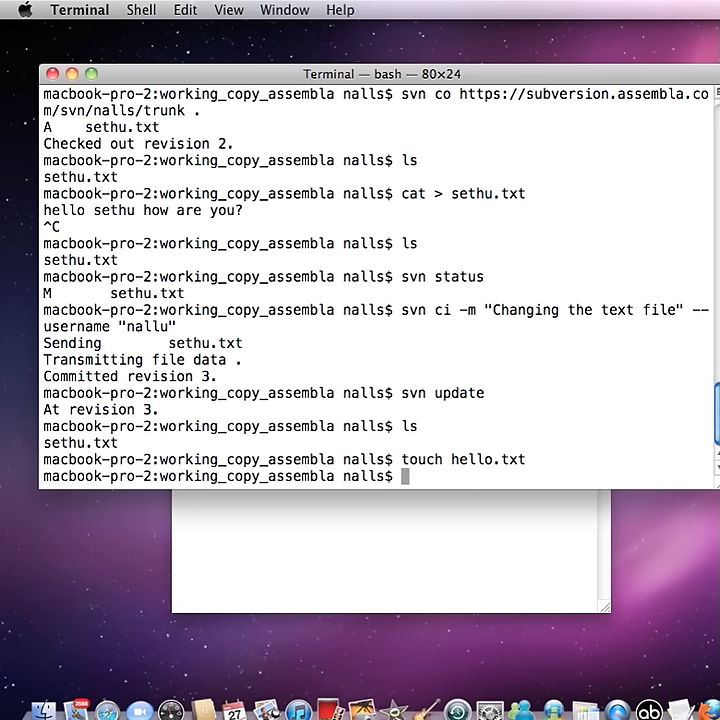
type("cat")
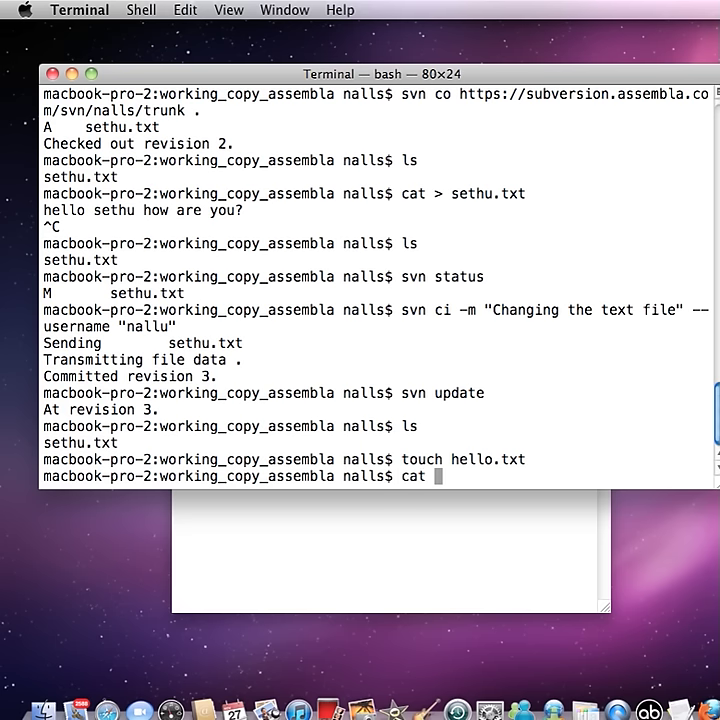
type("> hell")
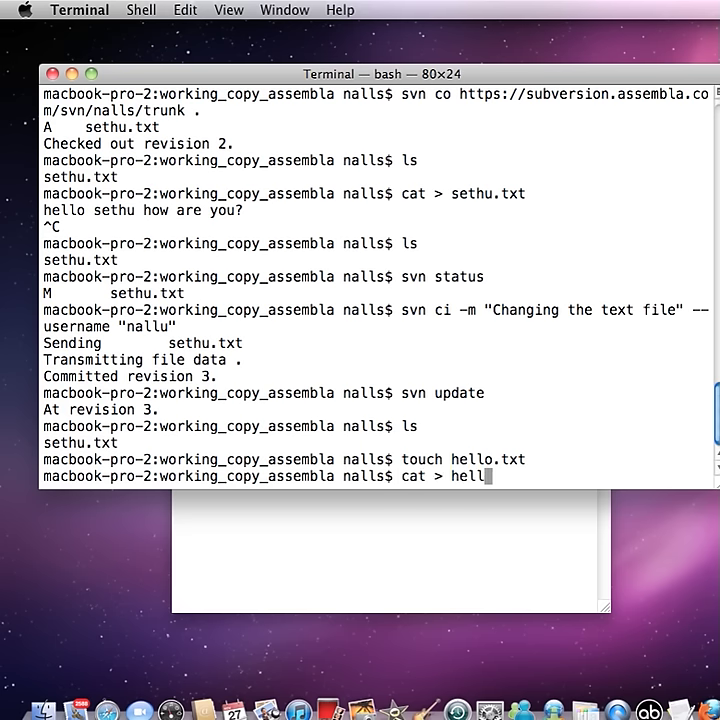
type("o.t")
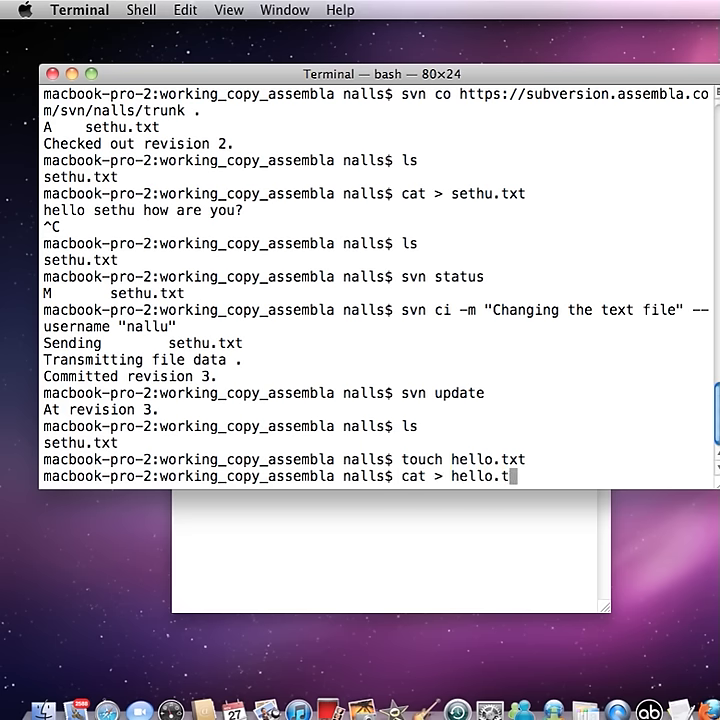
type("\"H")
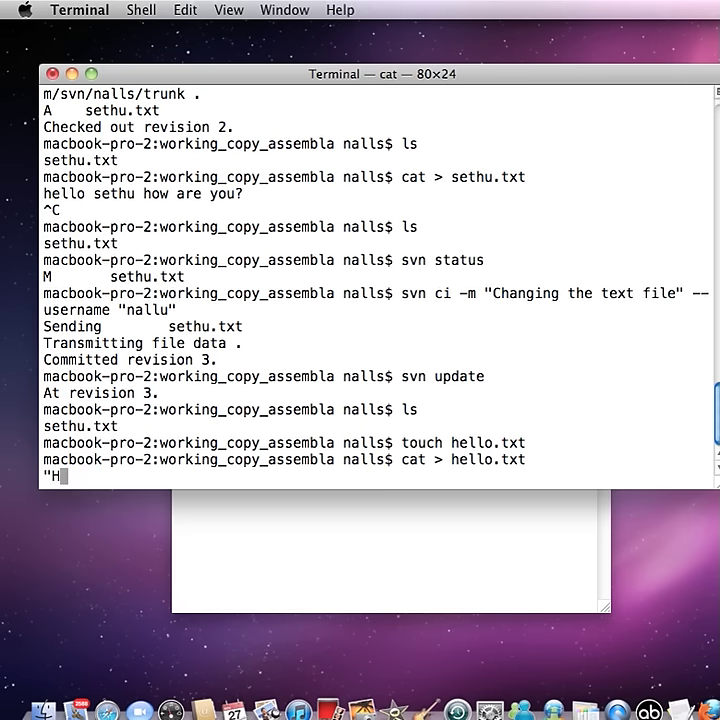
type("ello World\"")
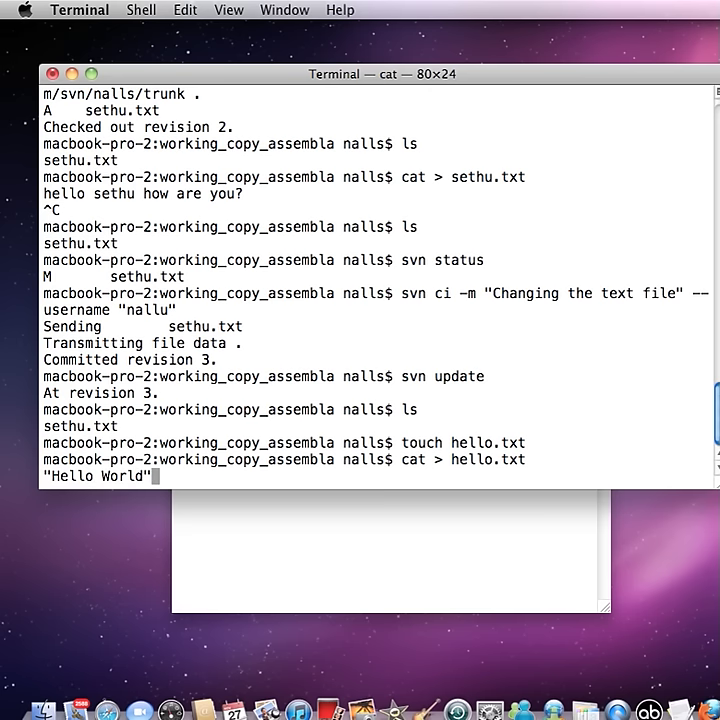
key("Return")
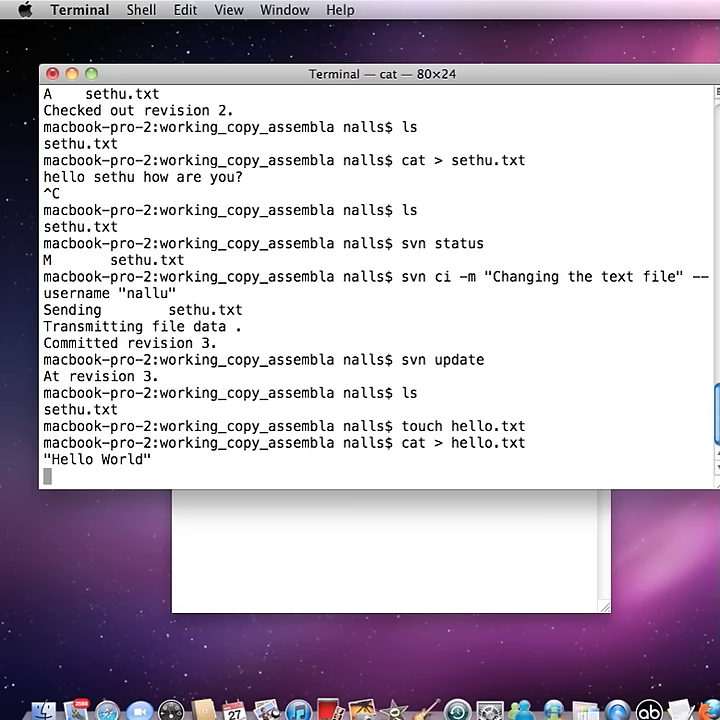
key("ctrl+c")
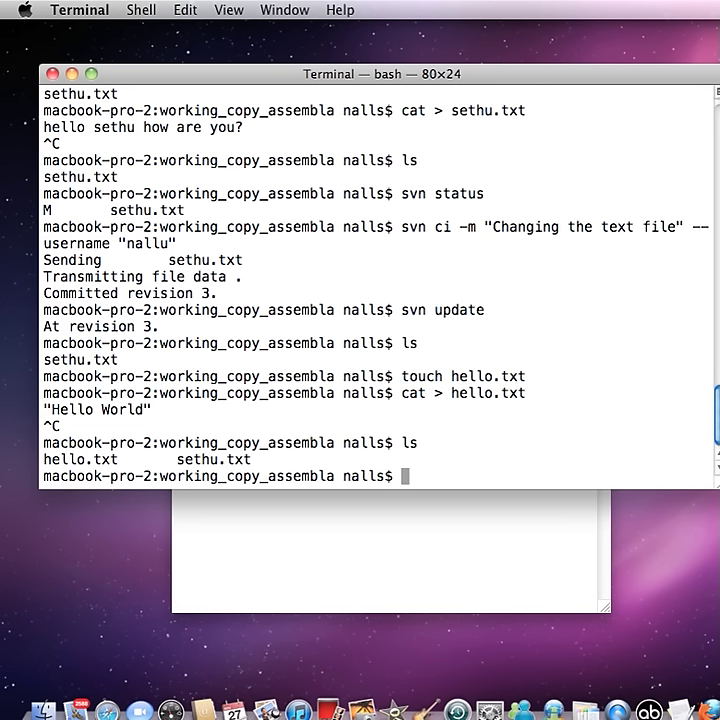
- Run svn status to see hello.txt reported as unversioned (?)
type("svn")
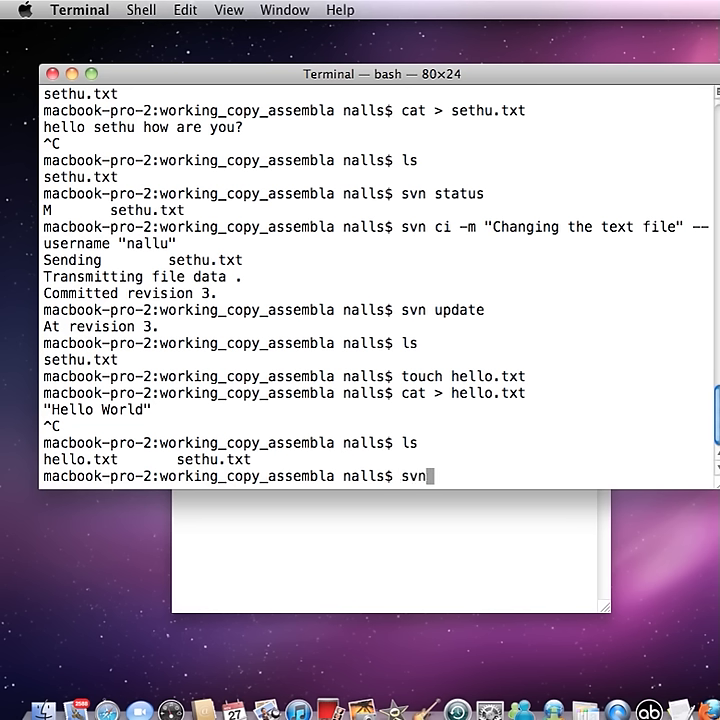
type("status")
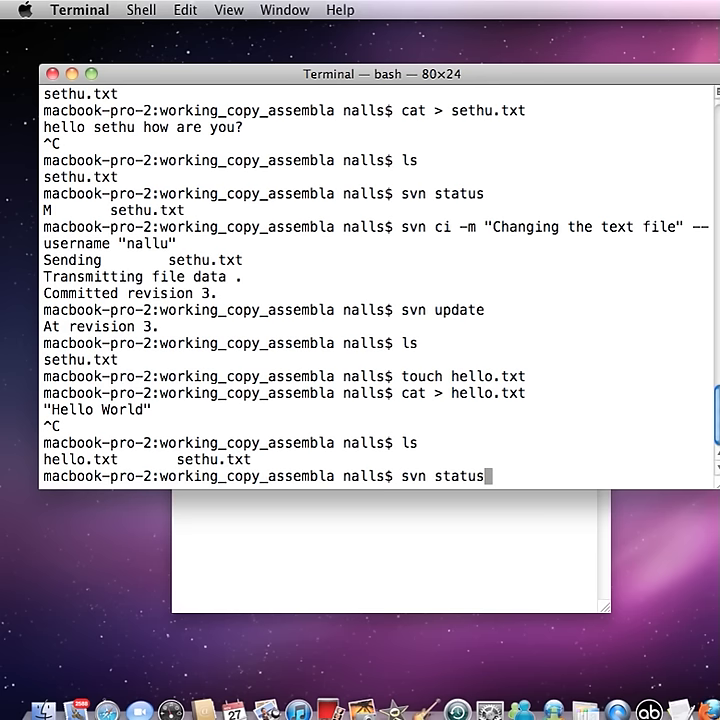
key("Return")
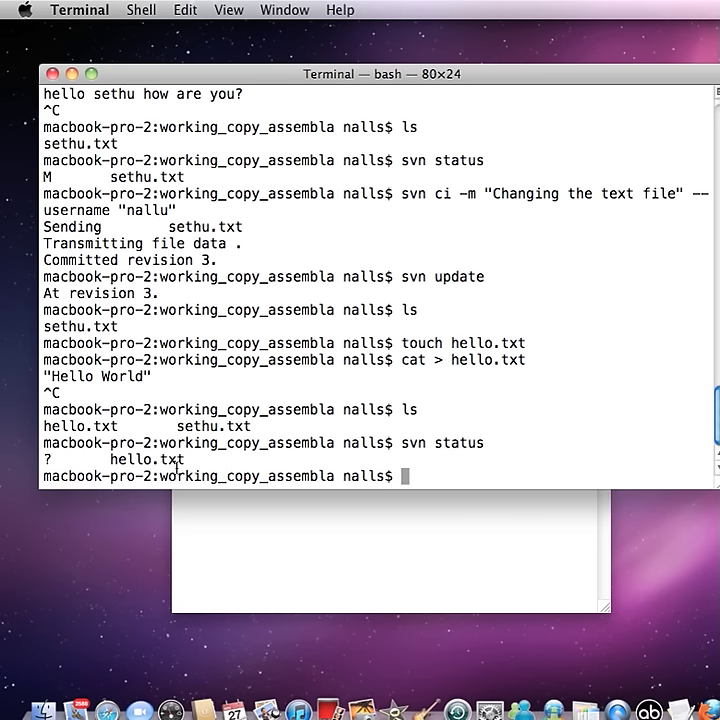
type("sv")
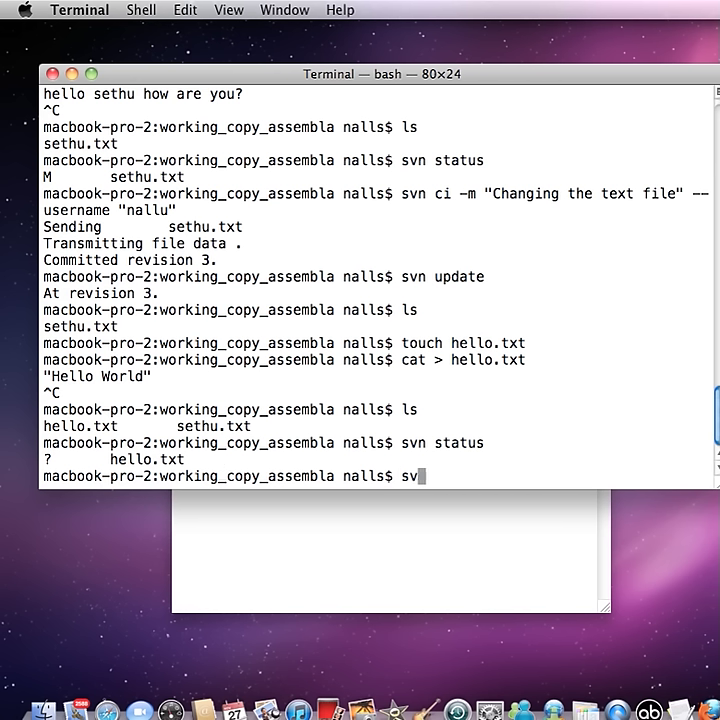
type("n")
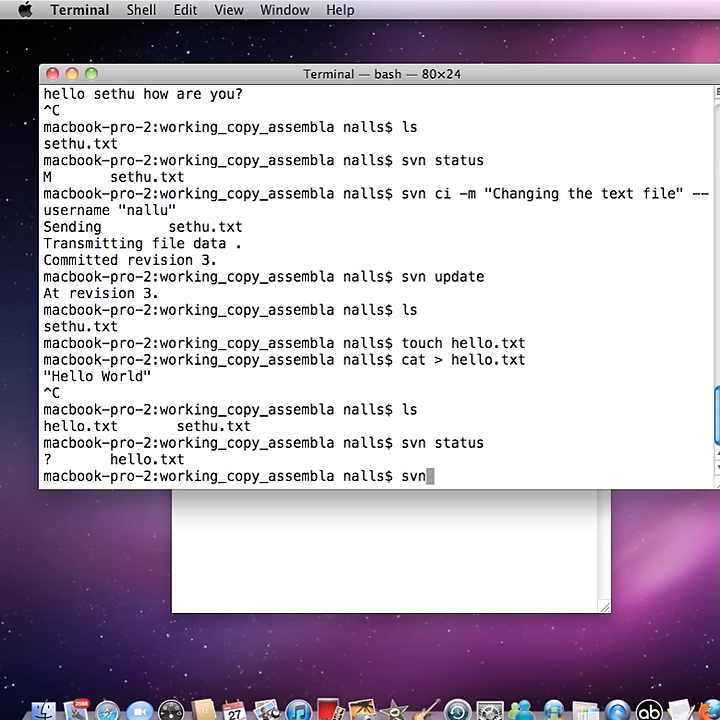
type("add")
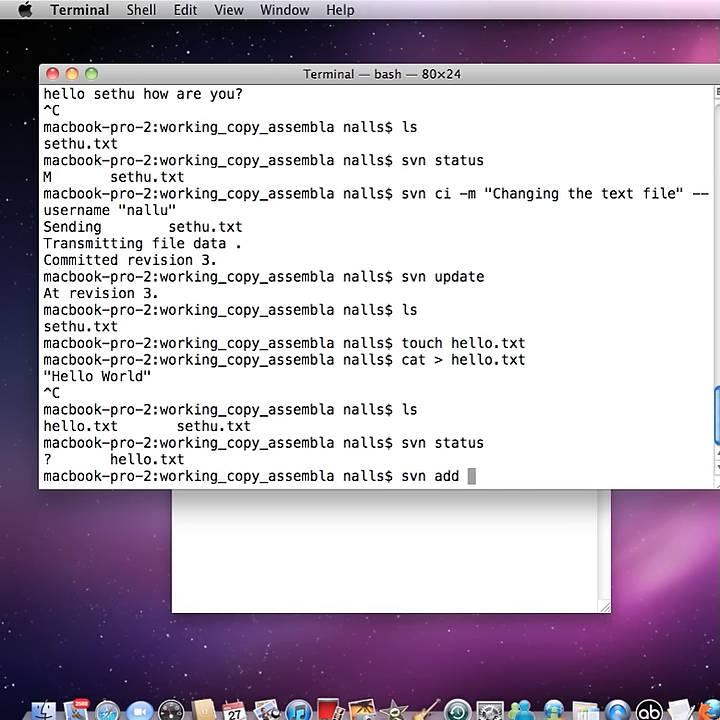
key("BackSpace")
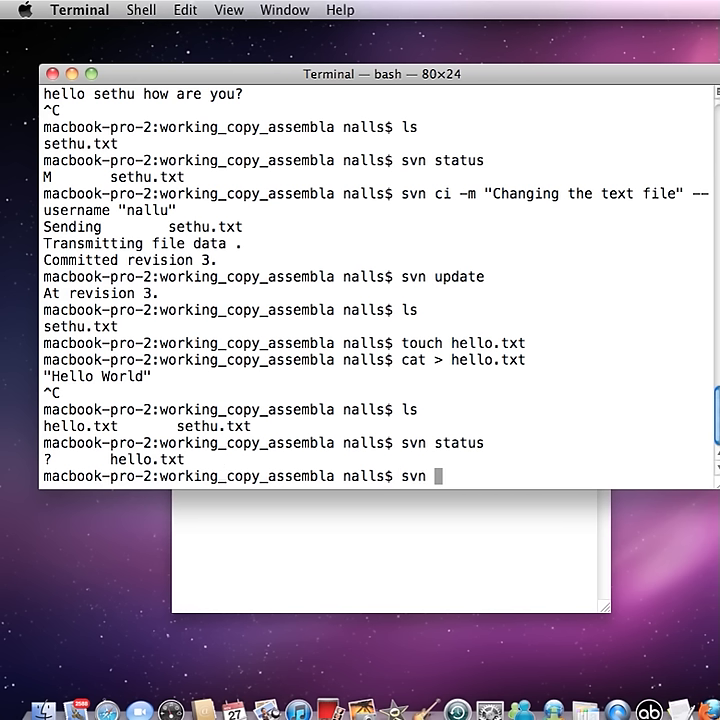
- Schedule hello.txt with svn add and confirm its status now reads A
type("add hel")
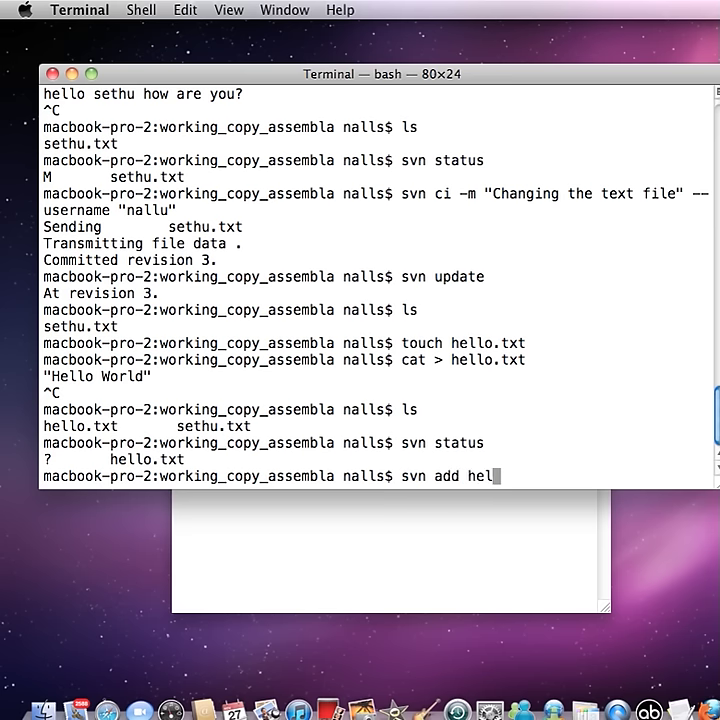
type("lo.txt")
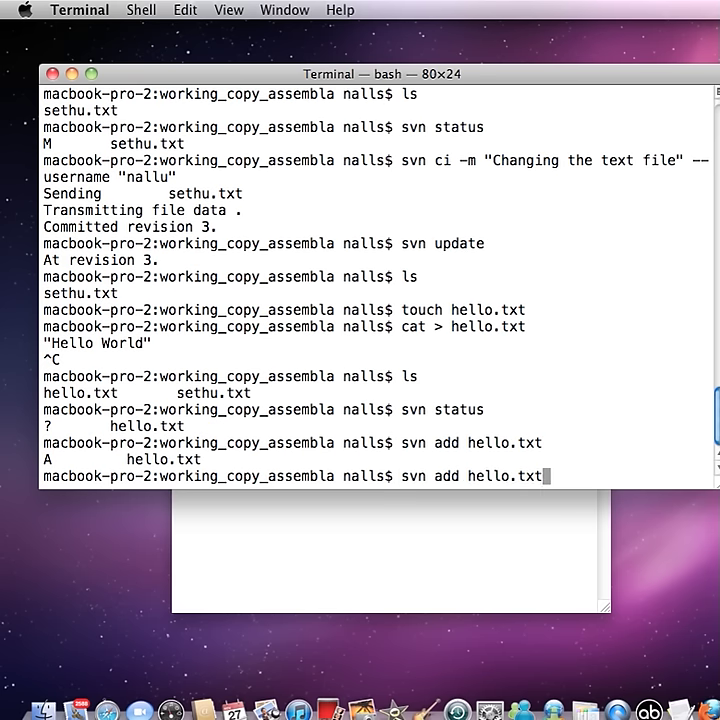
type("svn status")
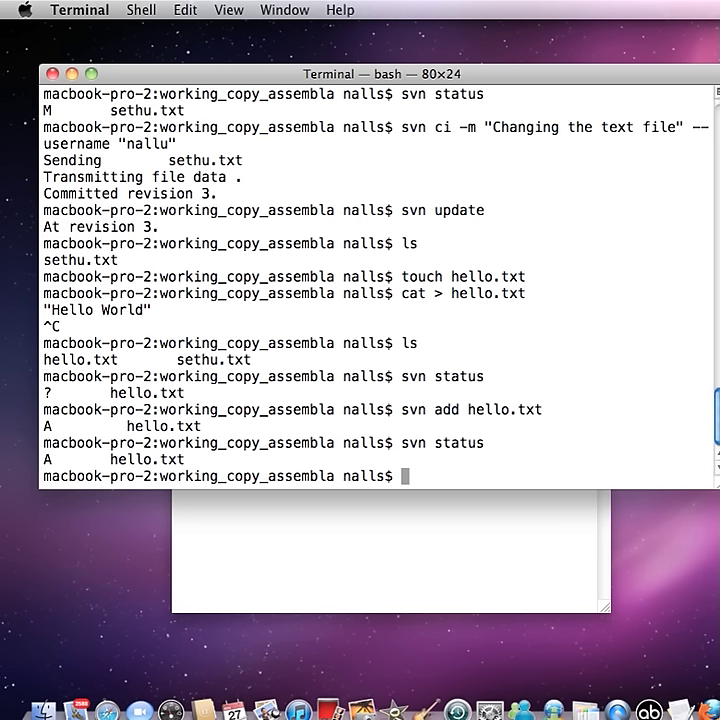
- Commit hello.txt with message "Created a new file hello.txt", producing revision 4
type("svn ci")
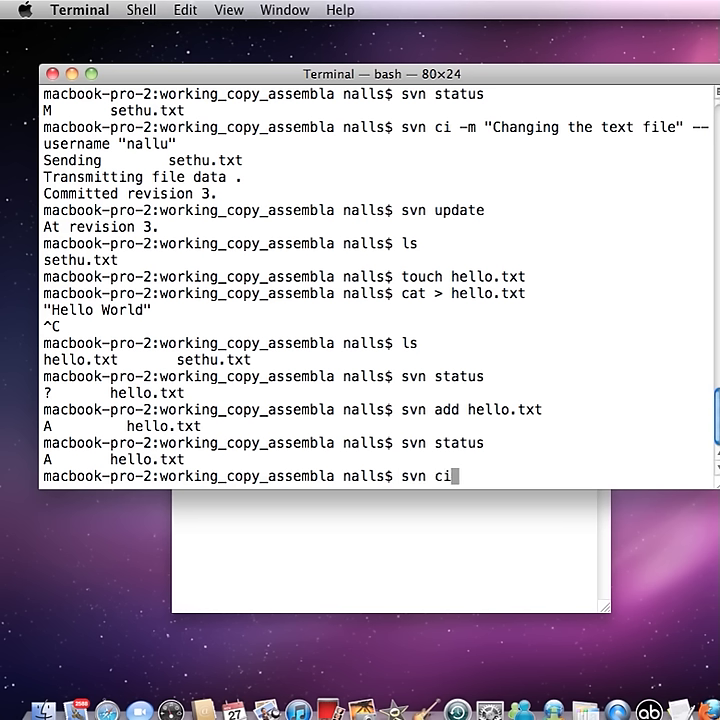
type("-")
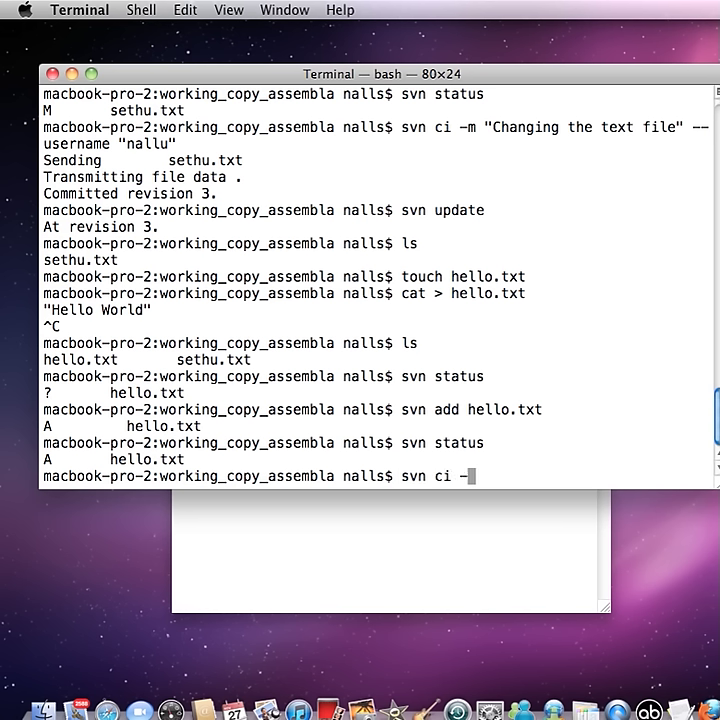
type("m \"Created a ne")
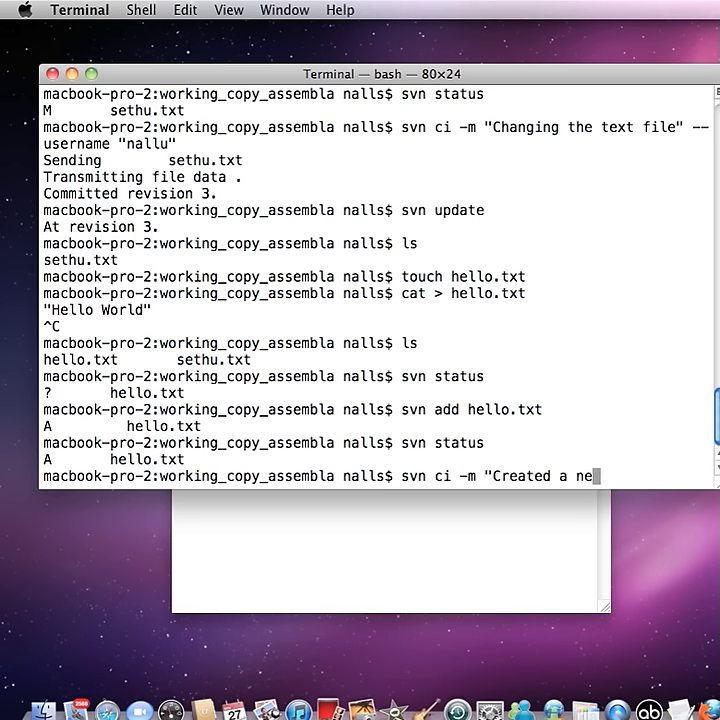
type("w file hello.txt")
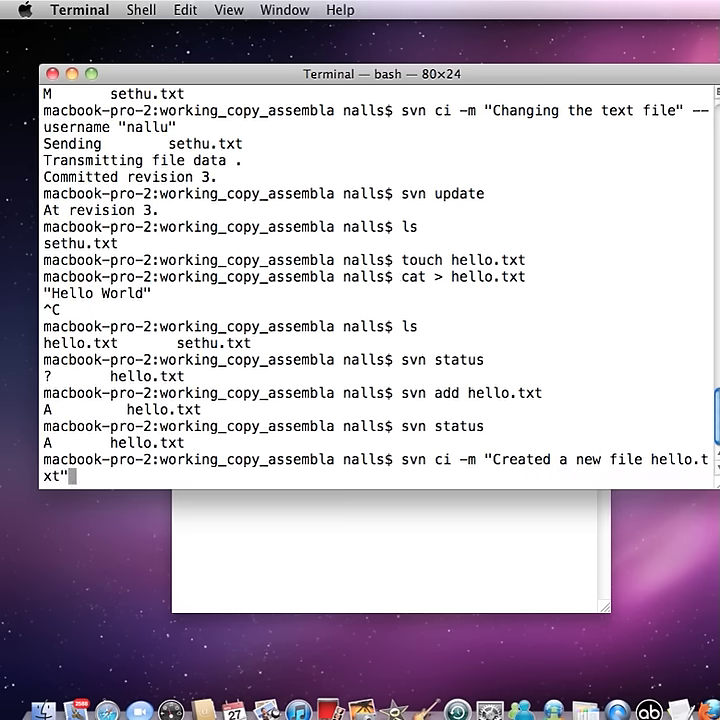
key("Return")
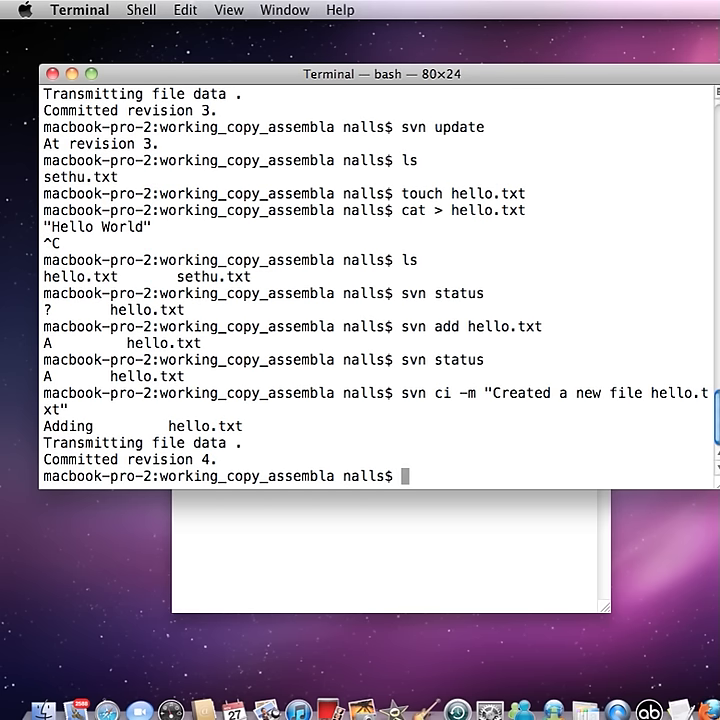
- Run svn update to reach revision 4, then begin an svn diff command
type("sv")
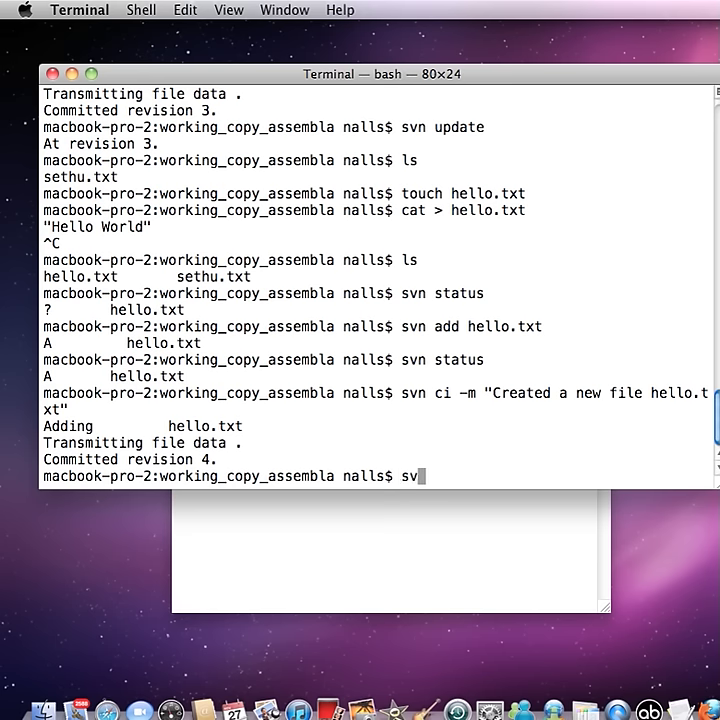
type("upda")
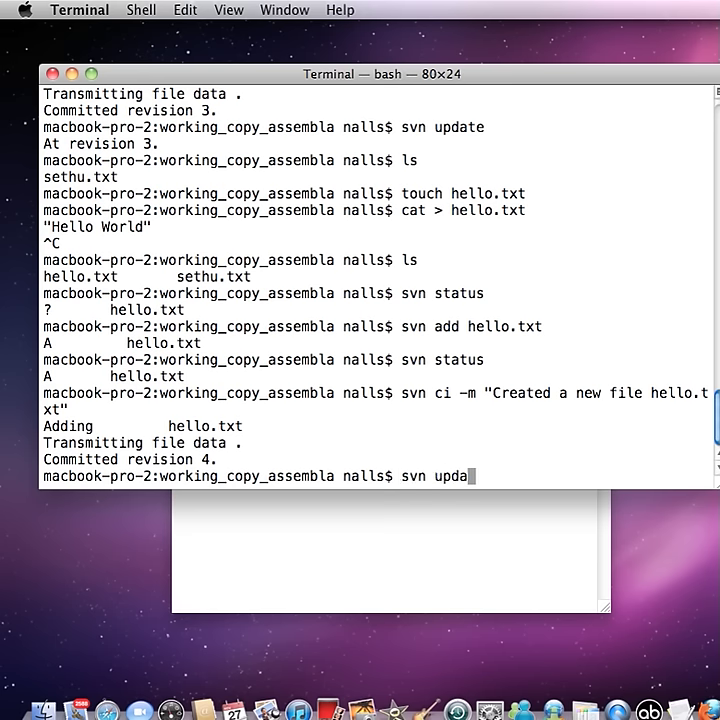
type("te")
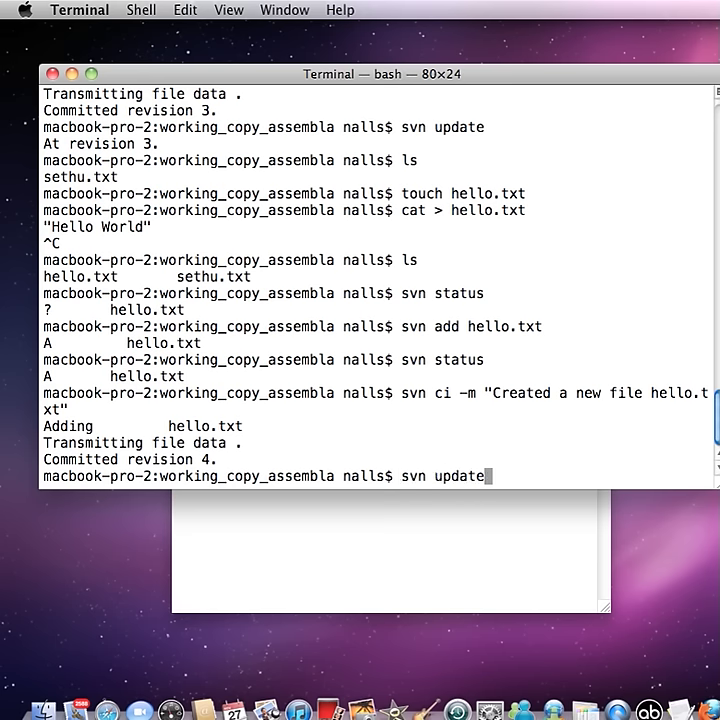
key("Return")
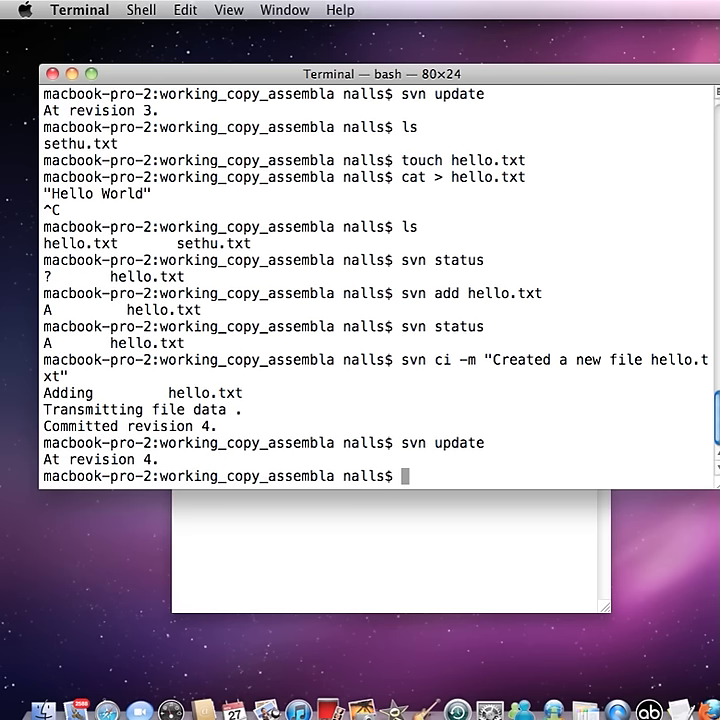
type("sv")
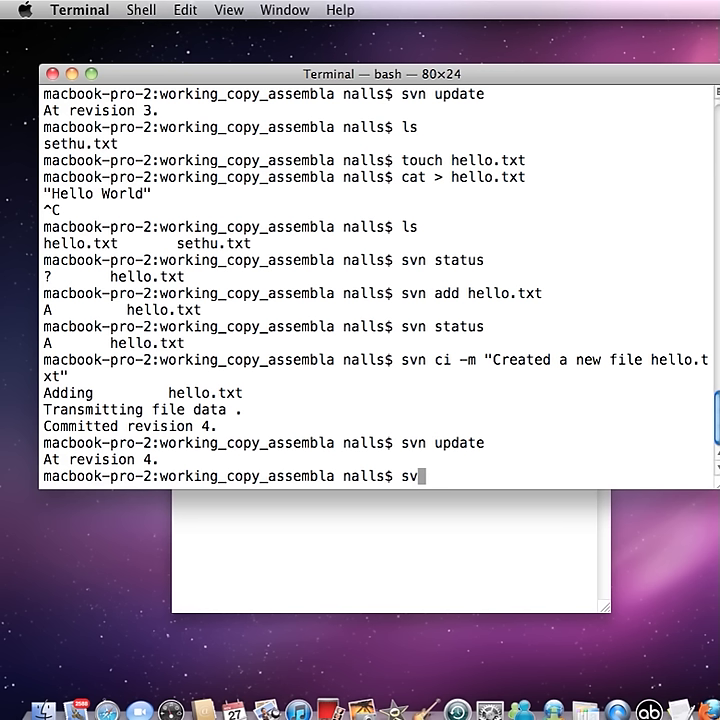
mouse_move(222, 470)
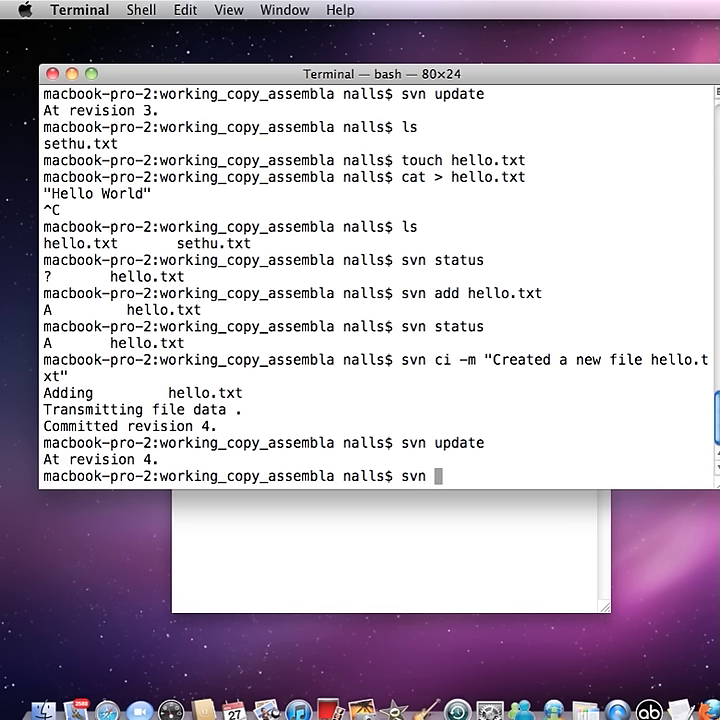
type("diff")
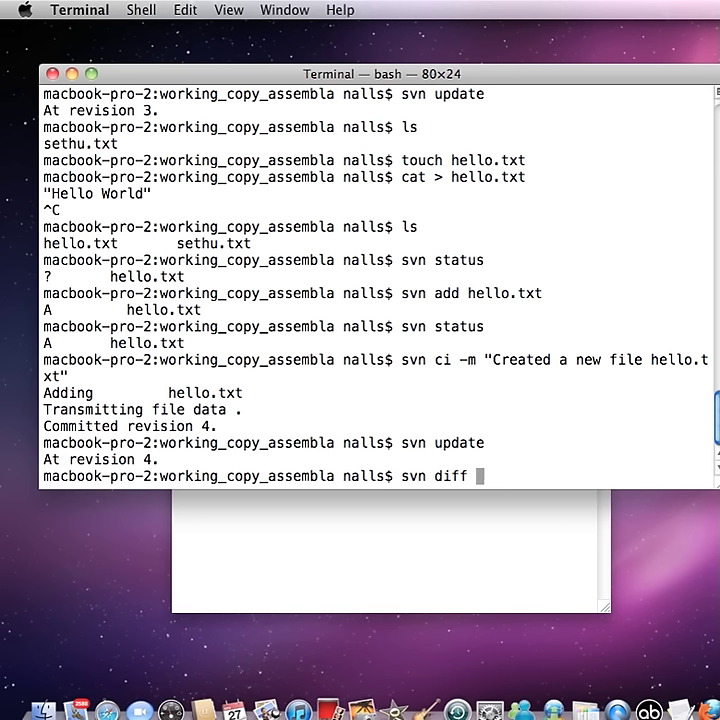
- Run svn diff -r 1 and read hello.txt's "Hello World" and sethu.txt's added line, then begin the next diff
type("-r")
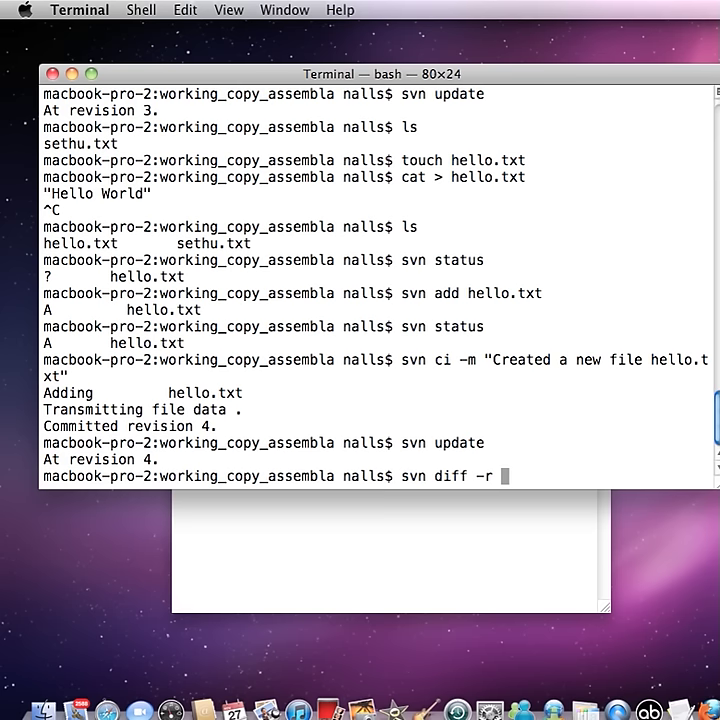
type("1")
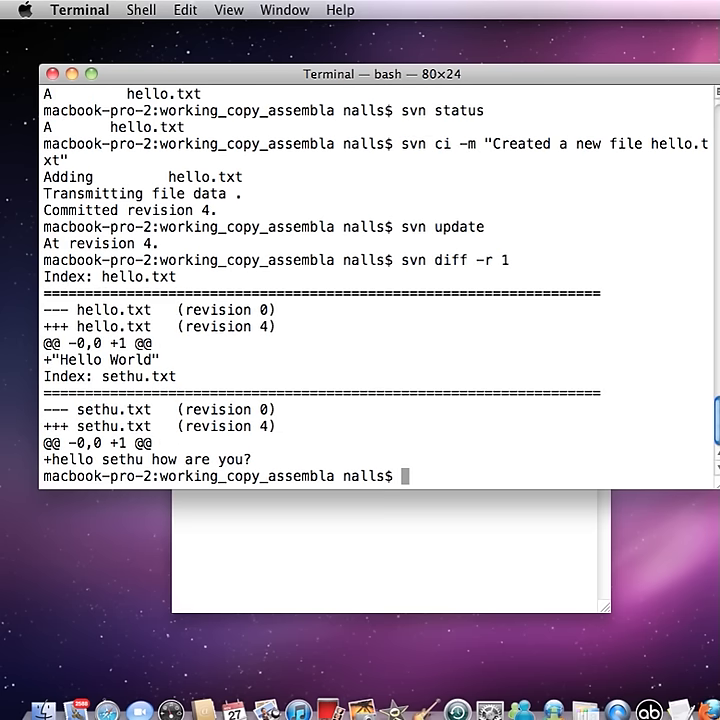
mouse_move(258, 418)
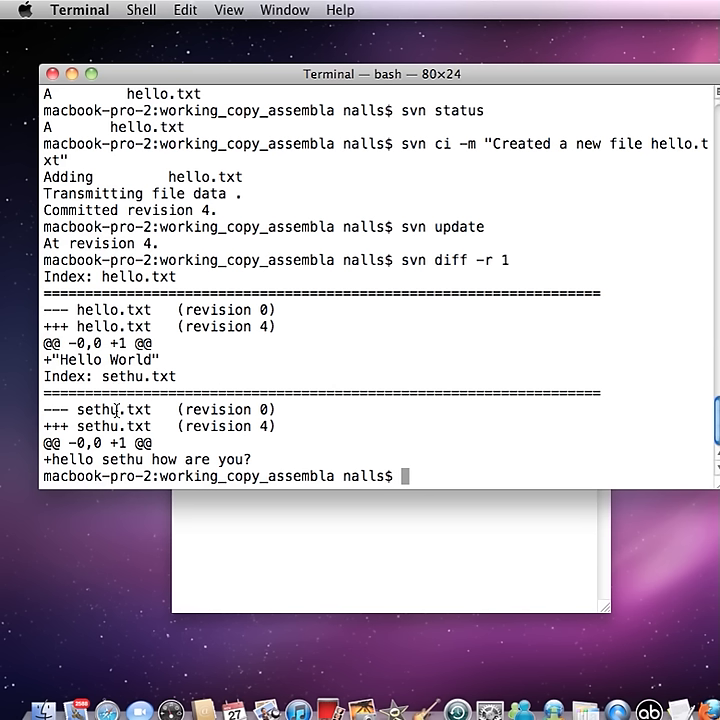
mouse_move(264, 456)
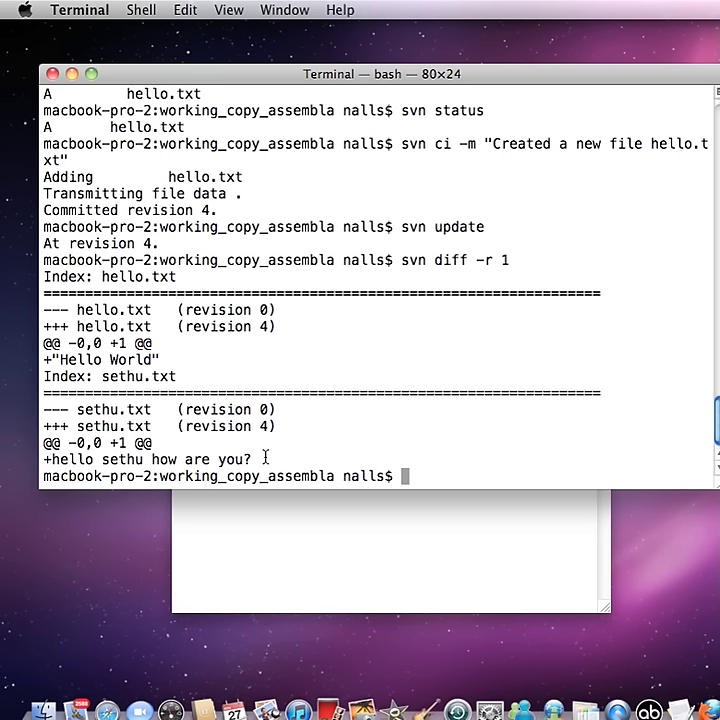
mouse_move(256, 462)
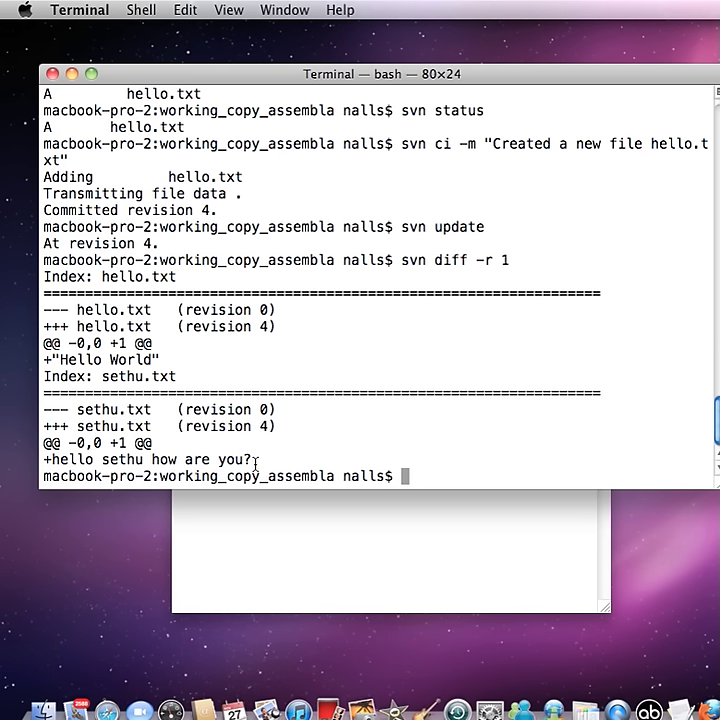
left_click_drag(56, 458, 250, 458)
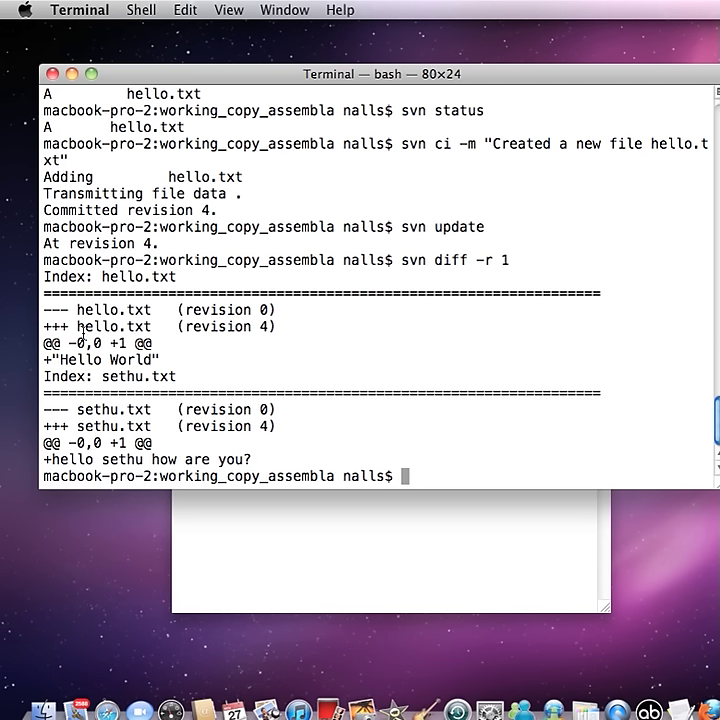
double_click(112, 326)
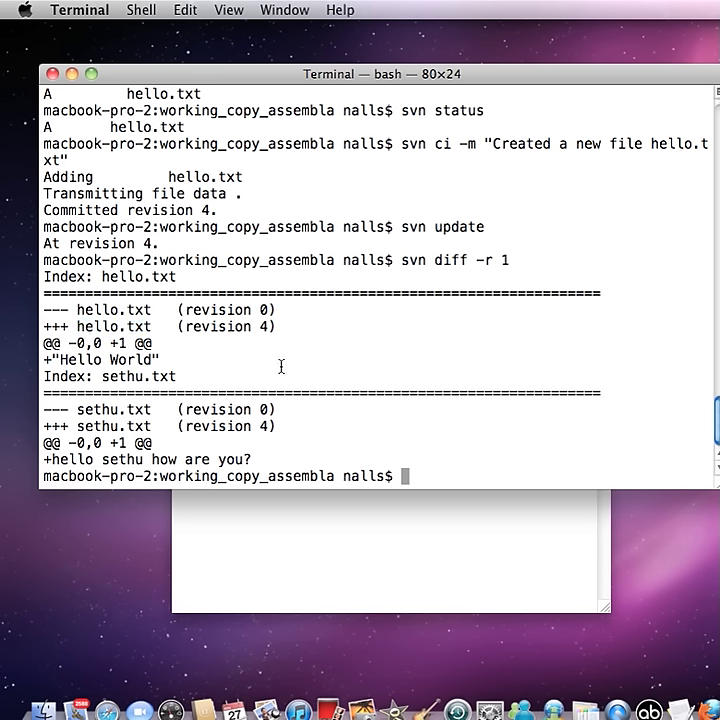
mouse_move(440, 412)
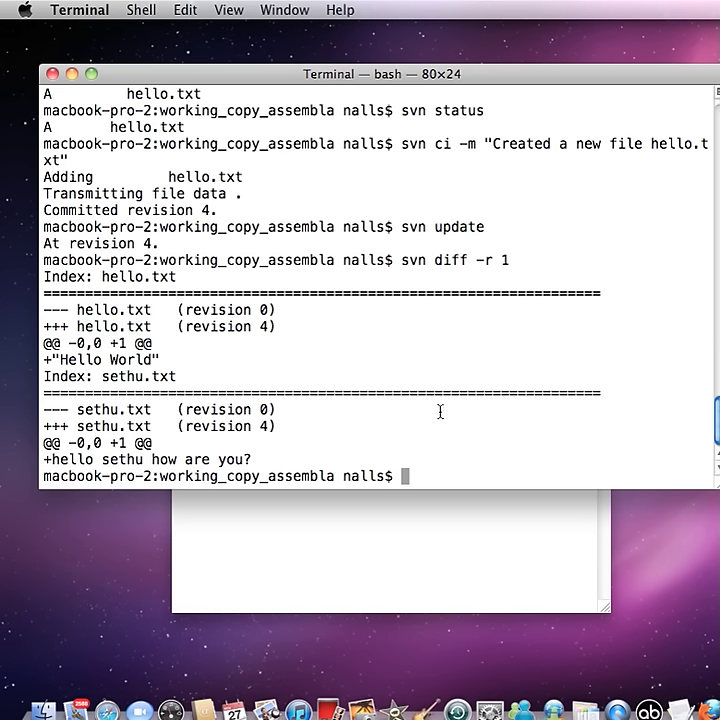
mouse_move(532, 452)
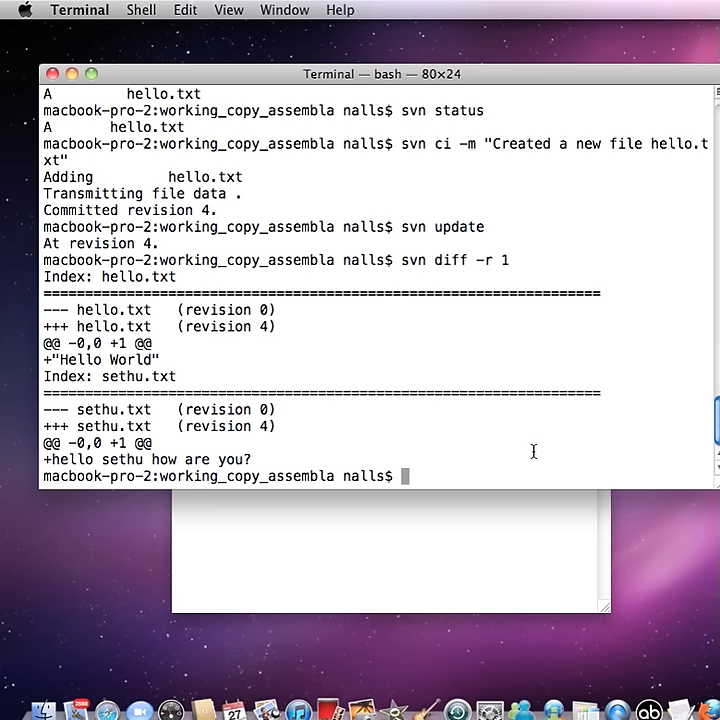
type("svn diff -r2")
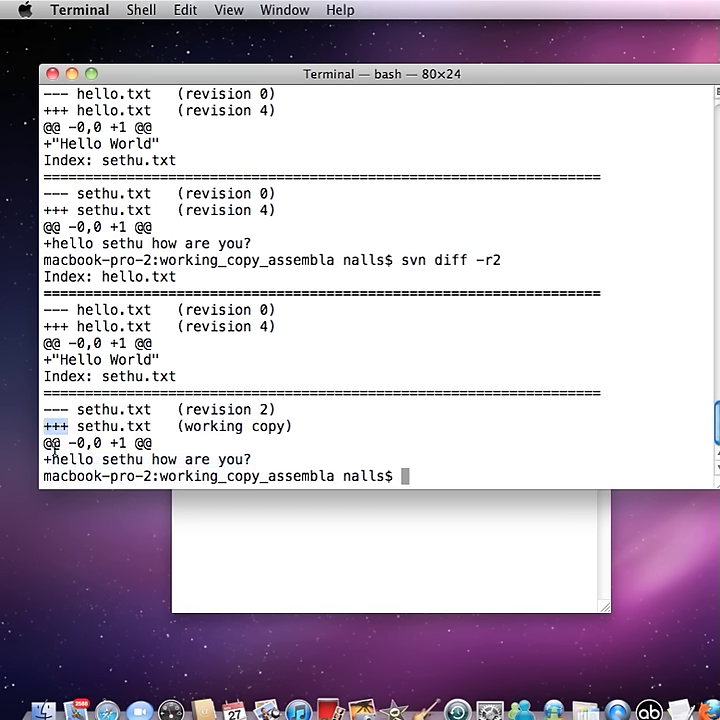
left_click_drag(44, 458, 212, 458)
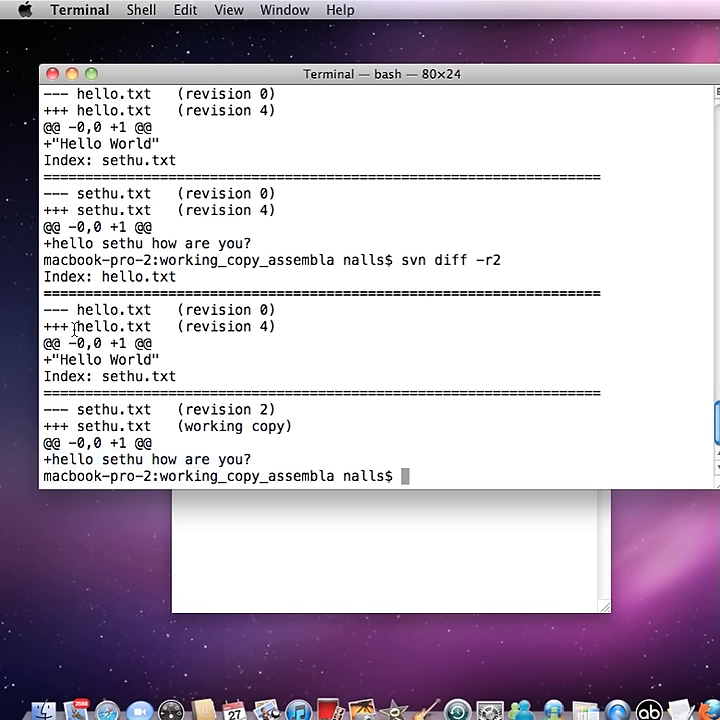
double_click(112, 326)
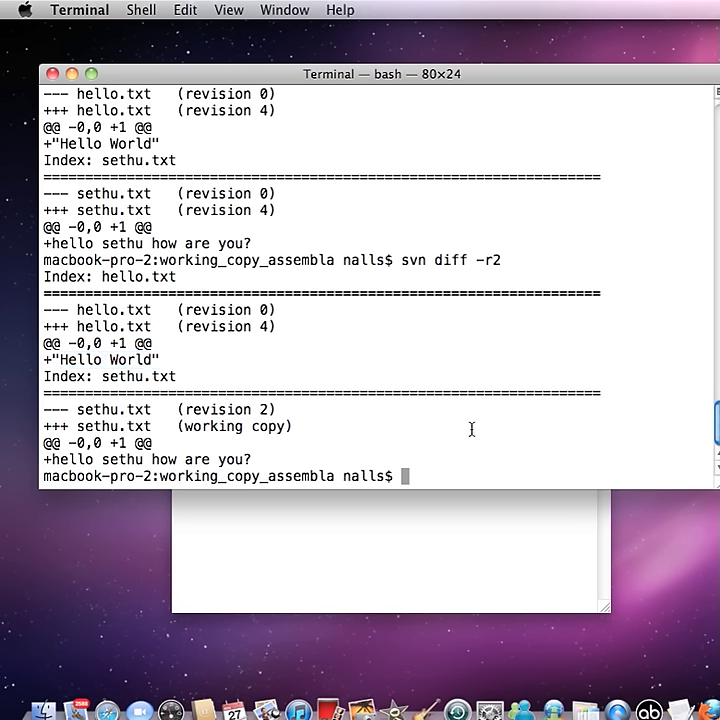
- Create the folder1 directory in the working copy with mkdir and change into it
type("mkdi")
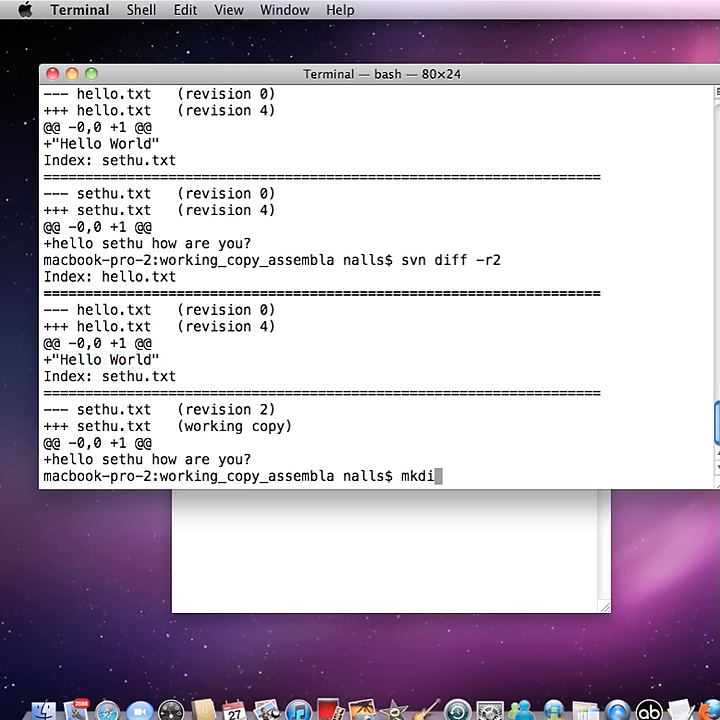
type("r")
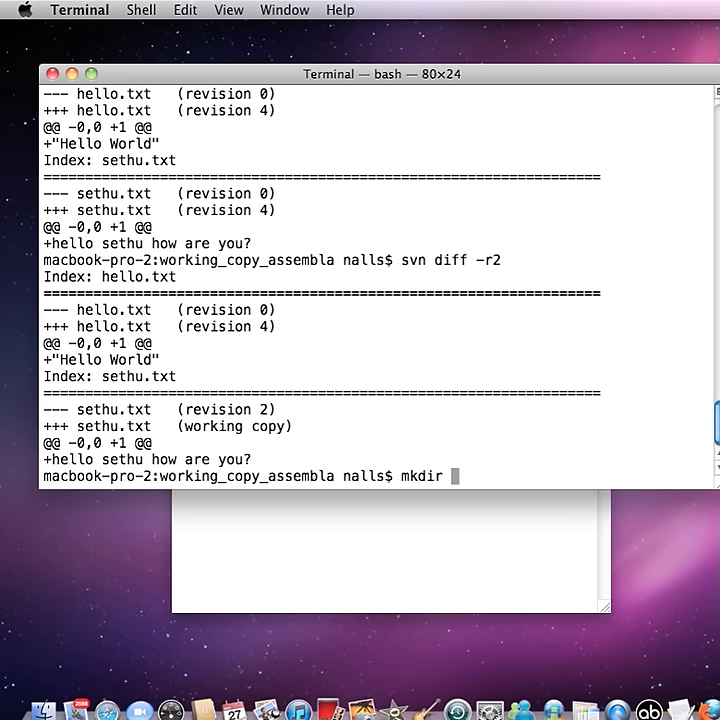
type("samp")
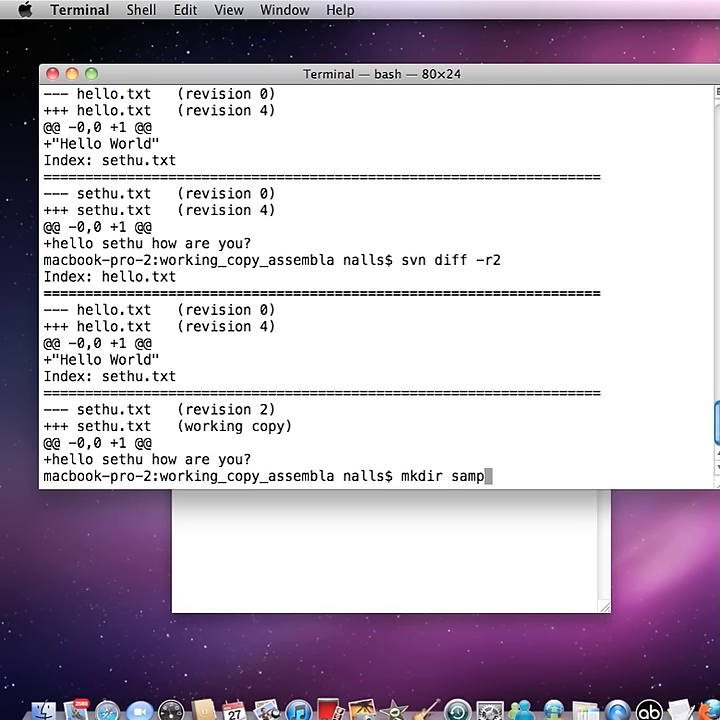
type("le_fold")
type("cd f")
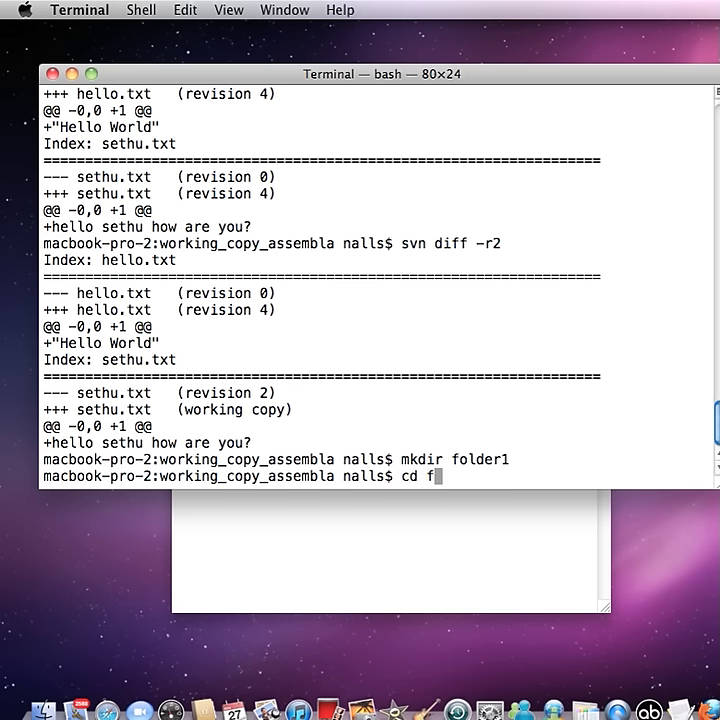
type("older1")
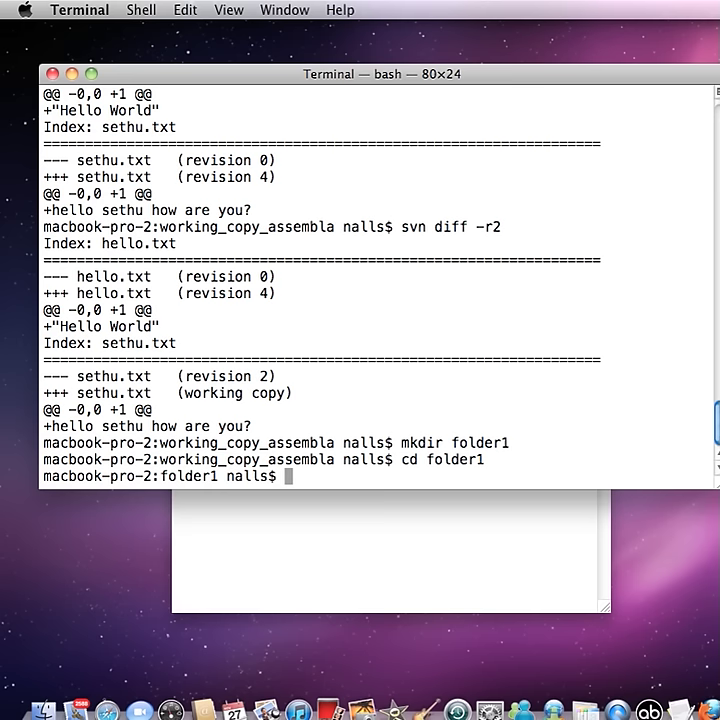
- Create empty file1 and file2 inside folder1 with touch, then list the working copy
type("touch file")
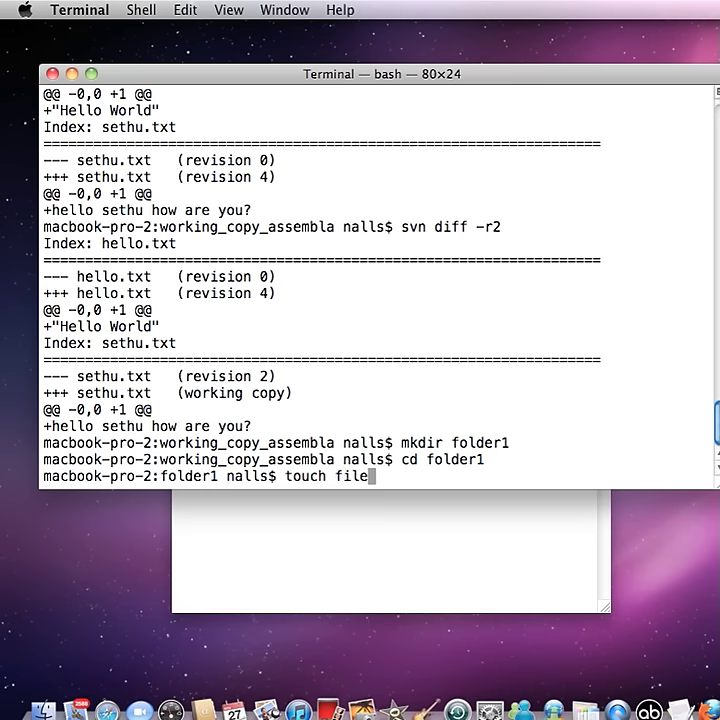
key("Return")
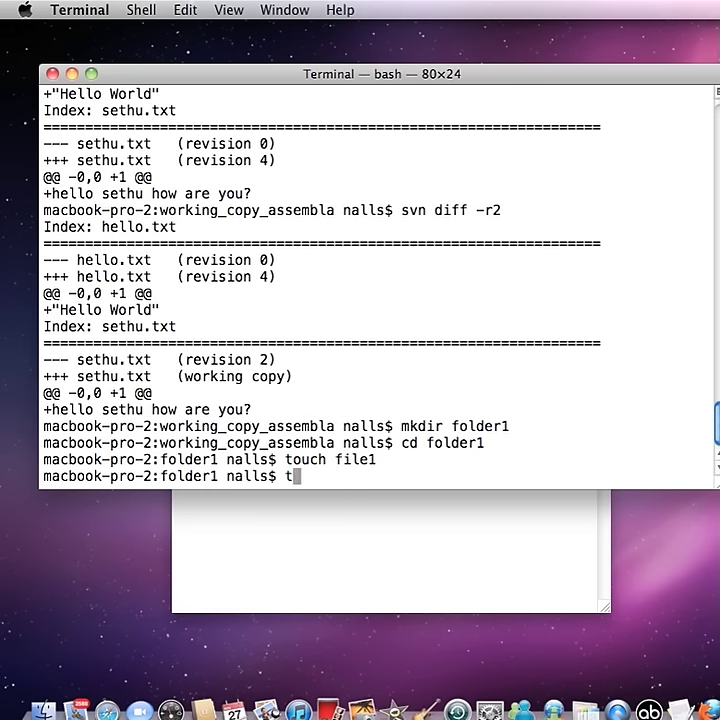
type("ouch file2")
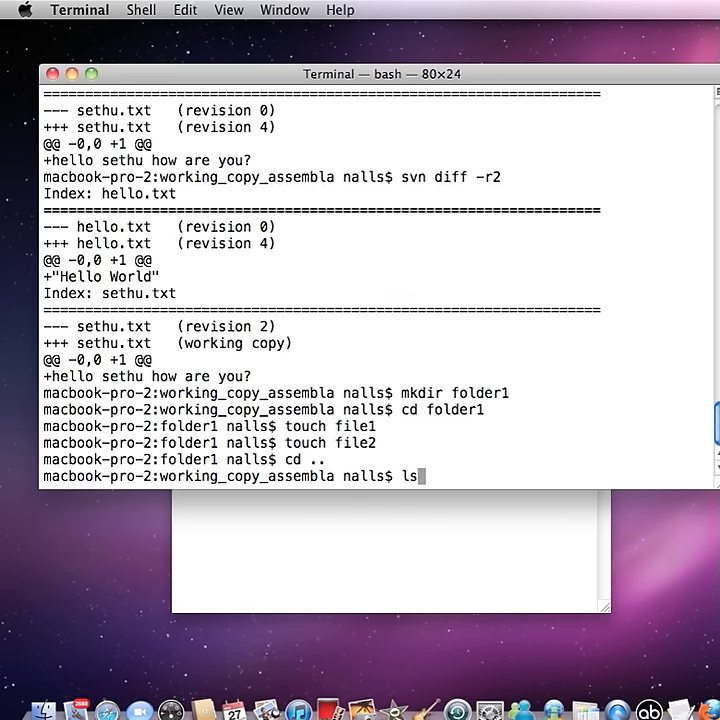
key("Return")
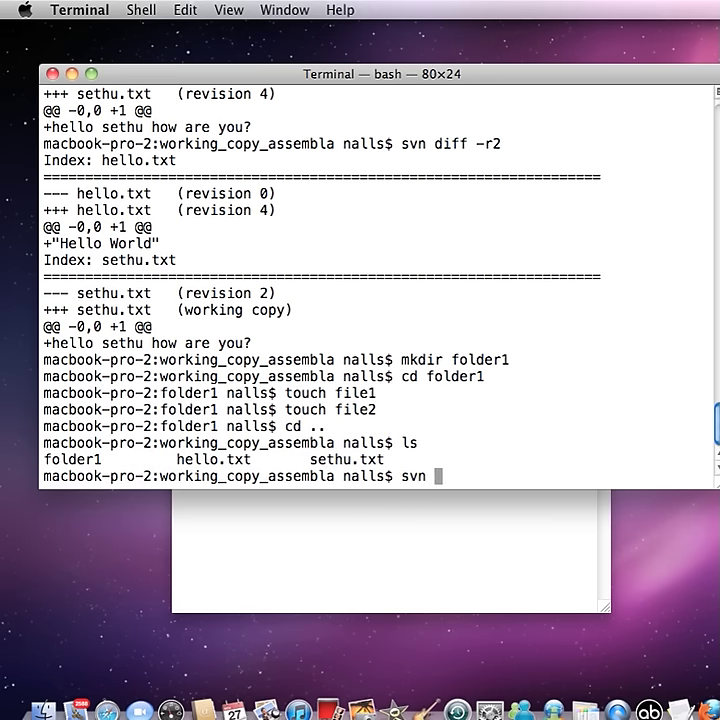
- Add folder1/ to version control and commit it as revision 5 with message "Added a new folder structure"
type("add")
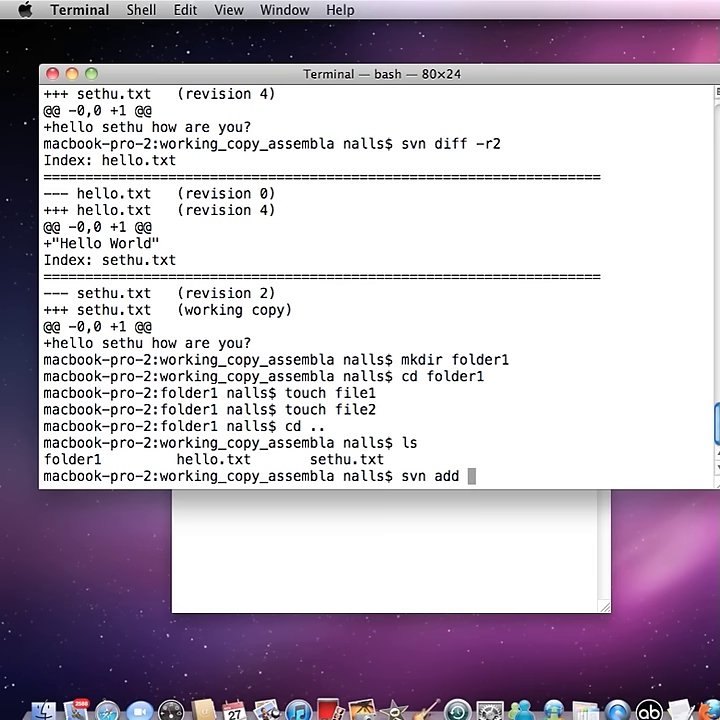
type("folder1/")
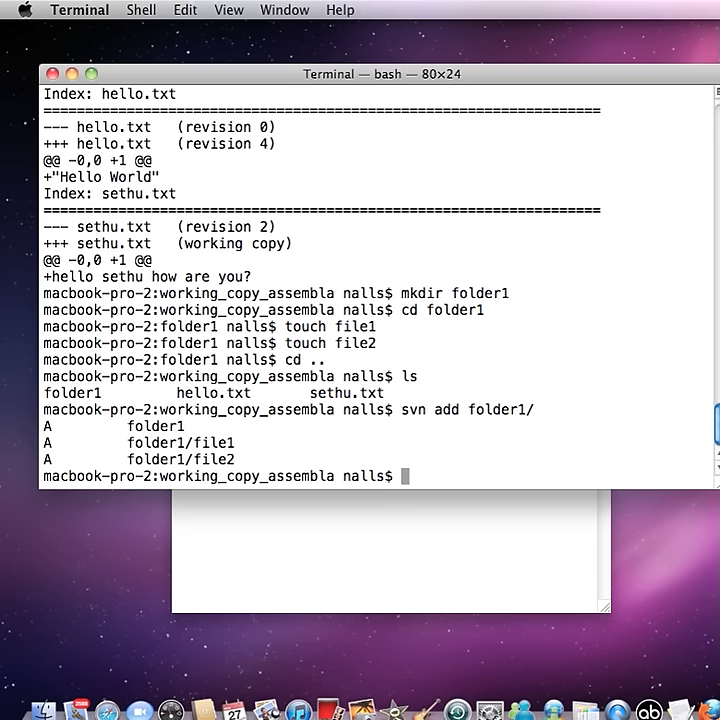
type("svn ci -m")
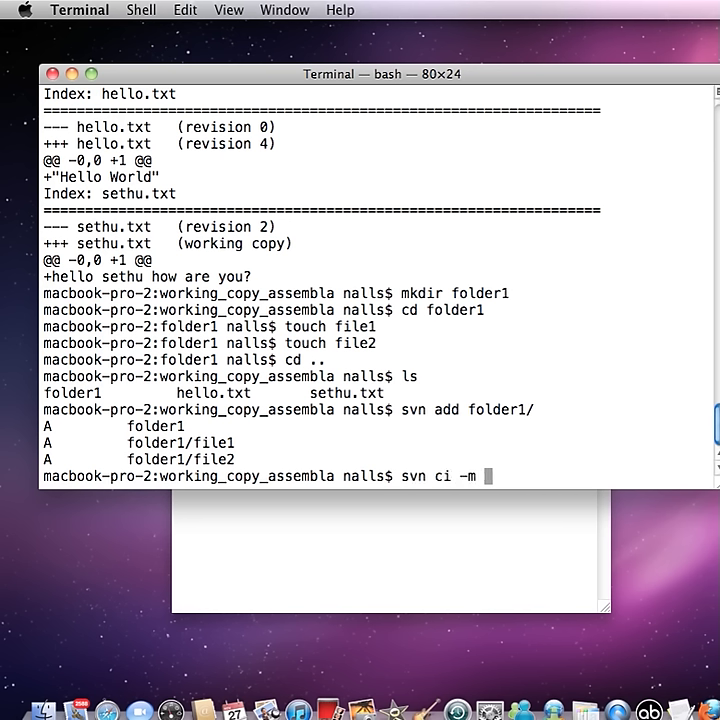
type("\"Added a new folder")
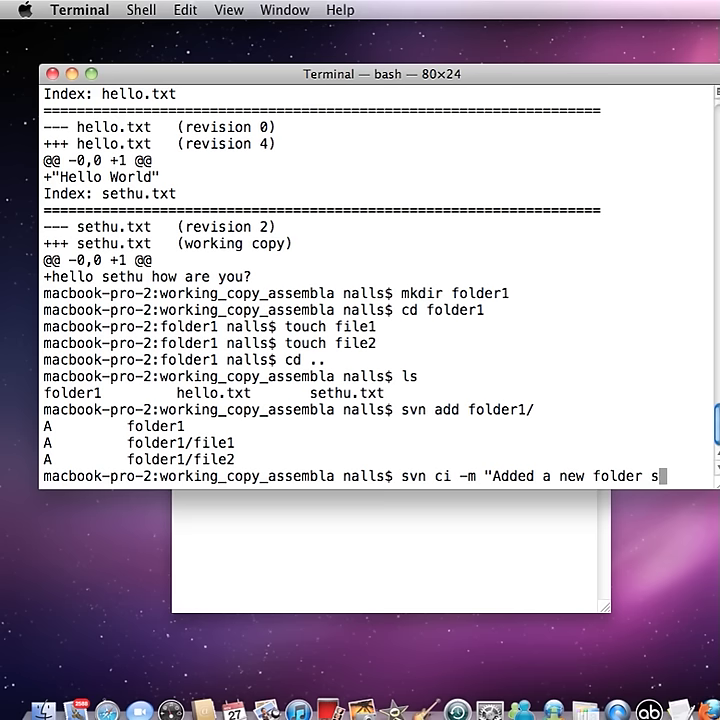
type("structure\"")
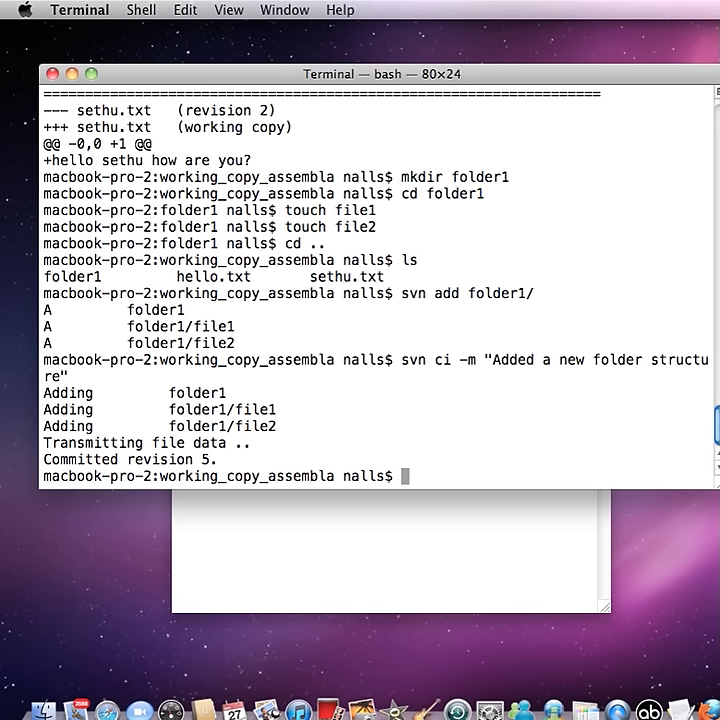
- Run svn help and scroll through Subversion's list of available subcommands
type("svn he")
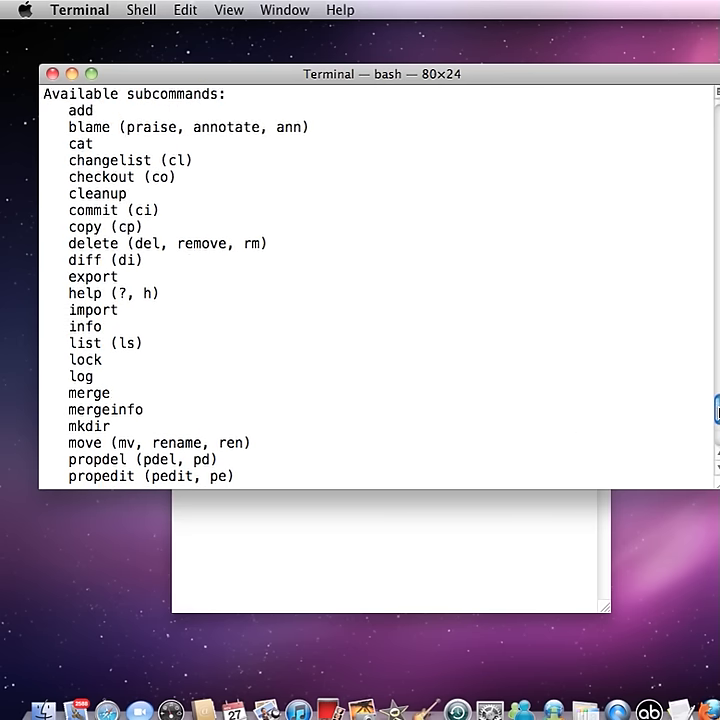
scroll("down", 3)
type("s")
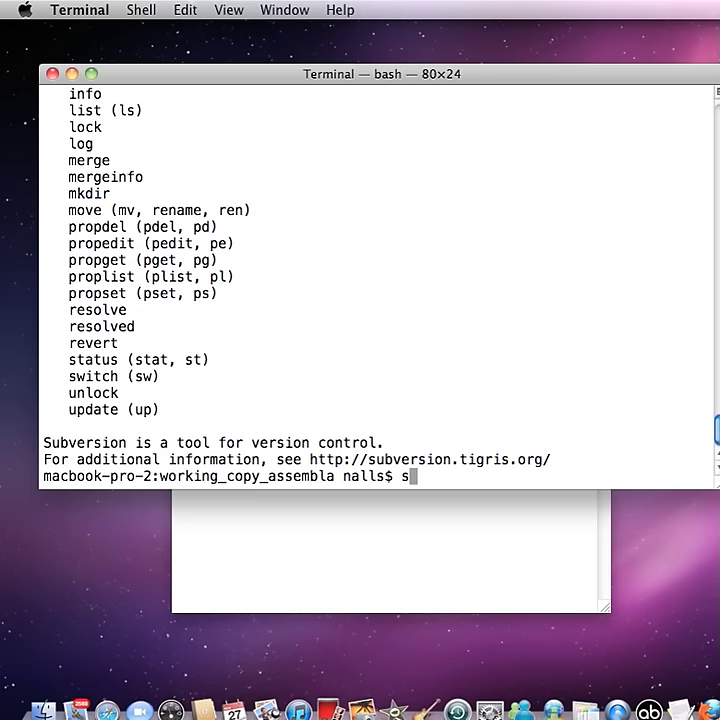
type("vn")
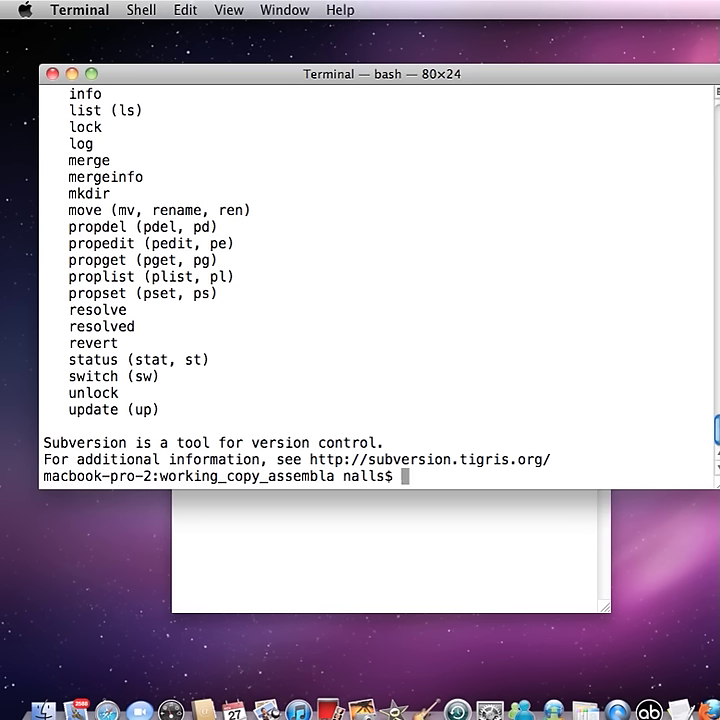
type("svn update --")
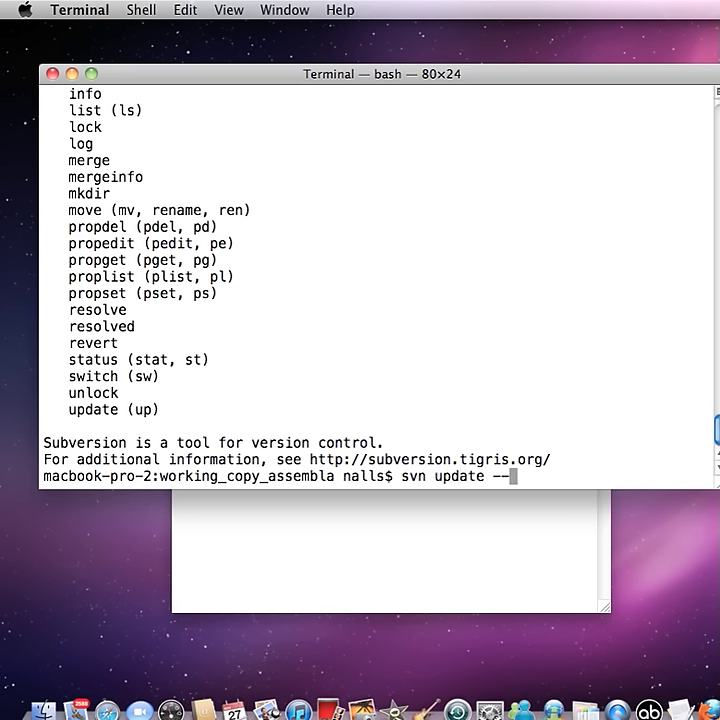
- Run svn update --help and scroll through its status codes, options and global options
type("help")
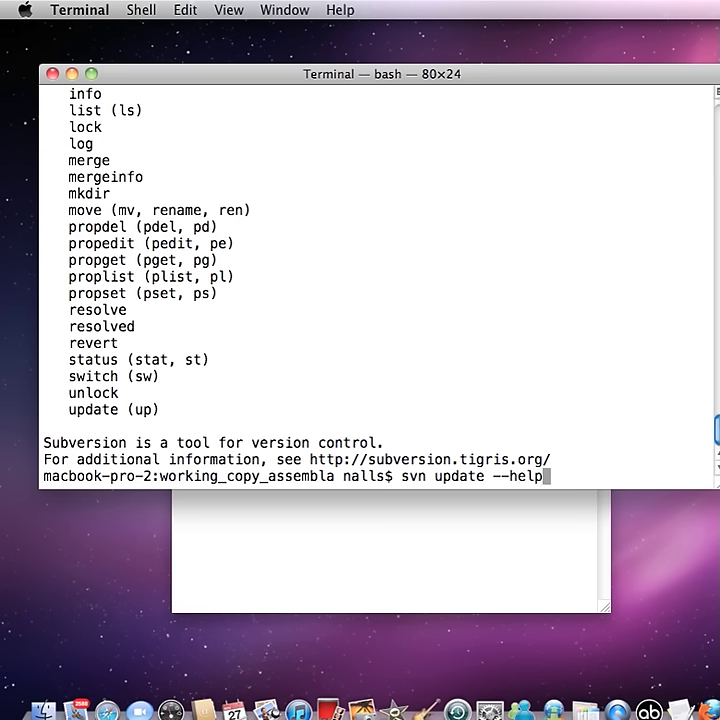
key("Return")
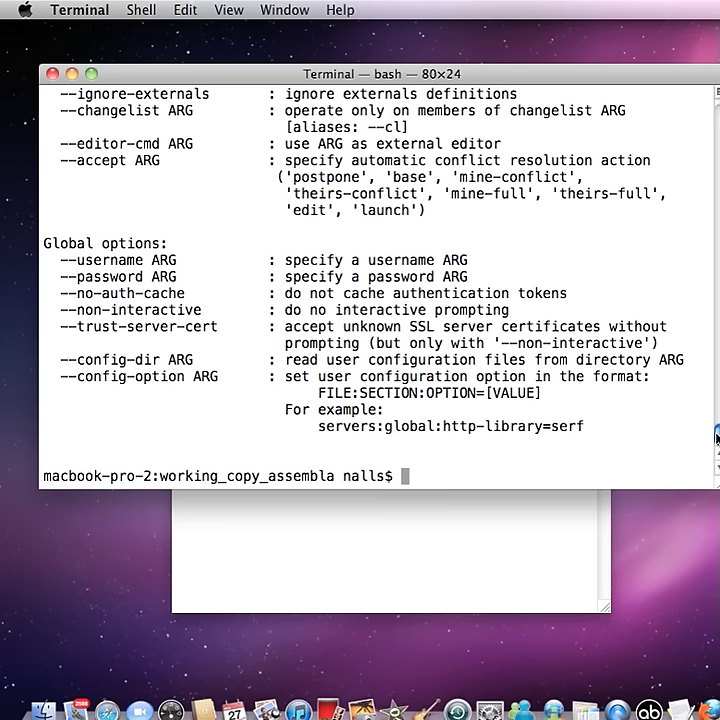
scroll("up", 3)
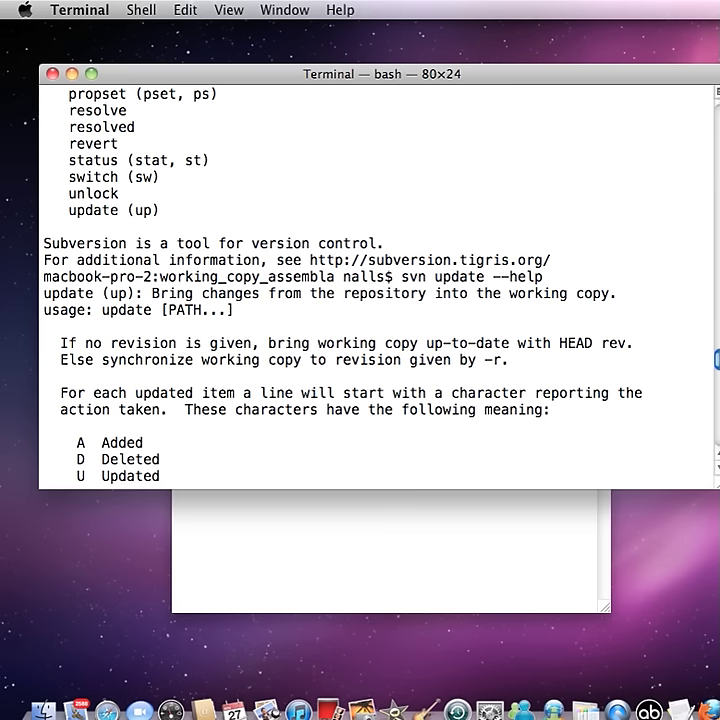
scroll("down", 3)
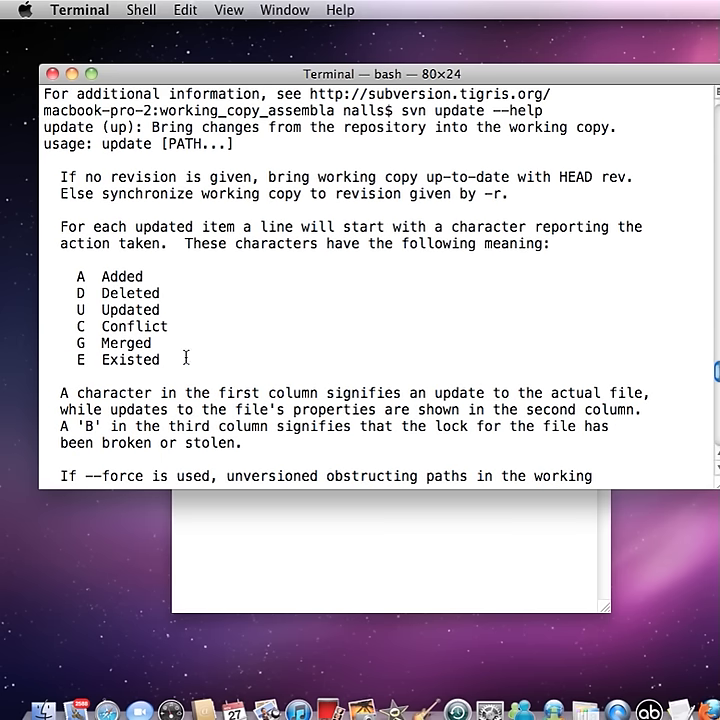
mouse_move(80, 278)
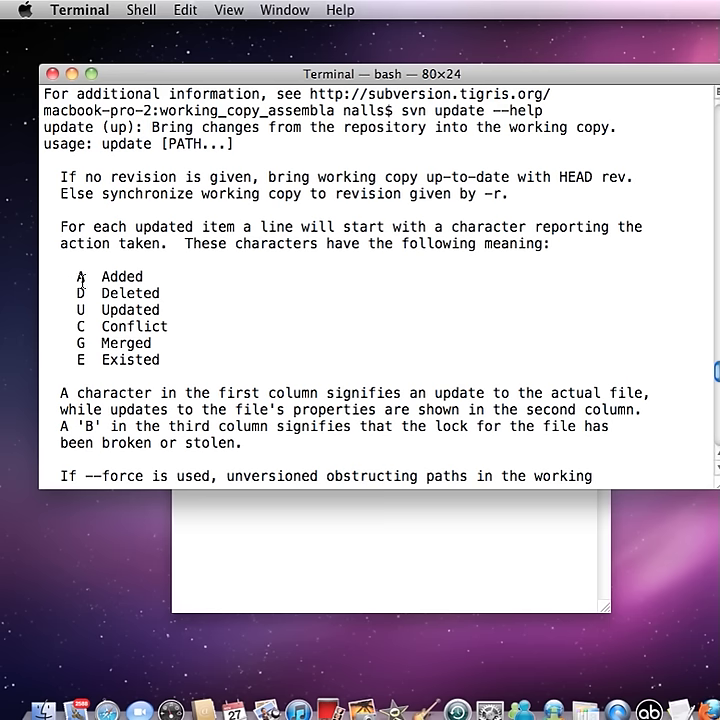
left_click_drag(84, 276, 140, 292)
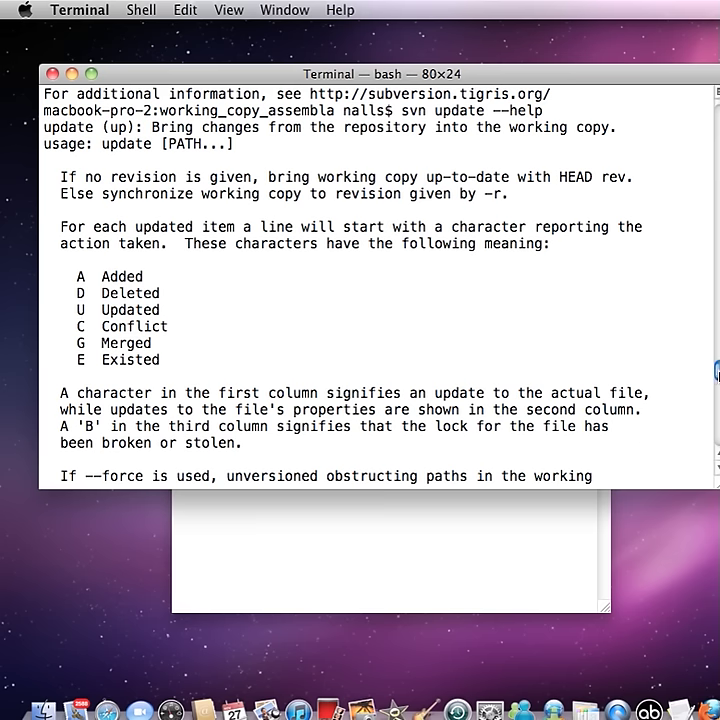
scroll("down", 3)
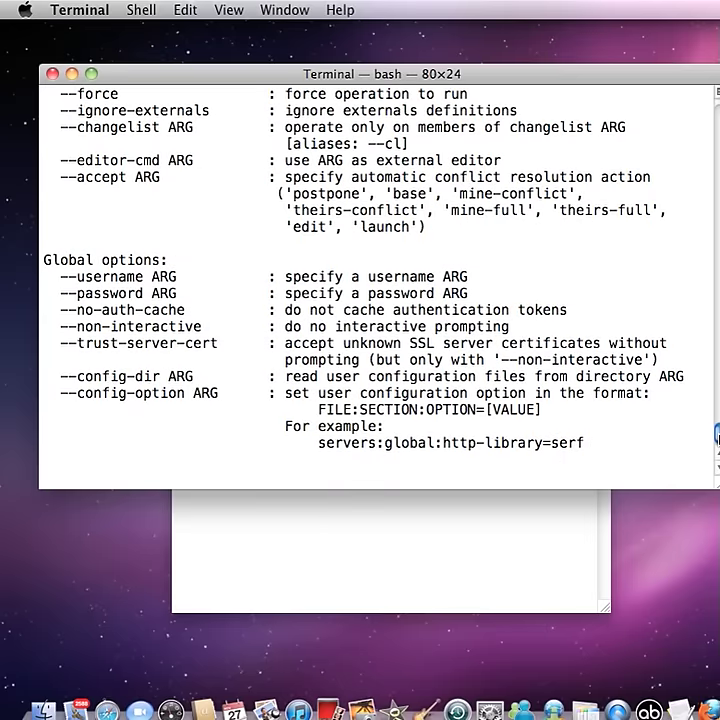
scroll("down", 3)
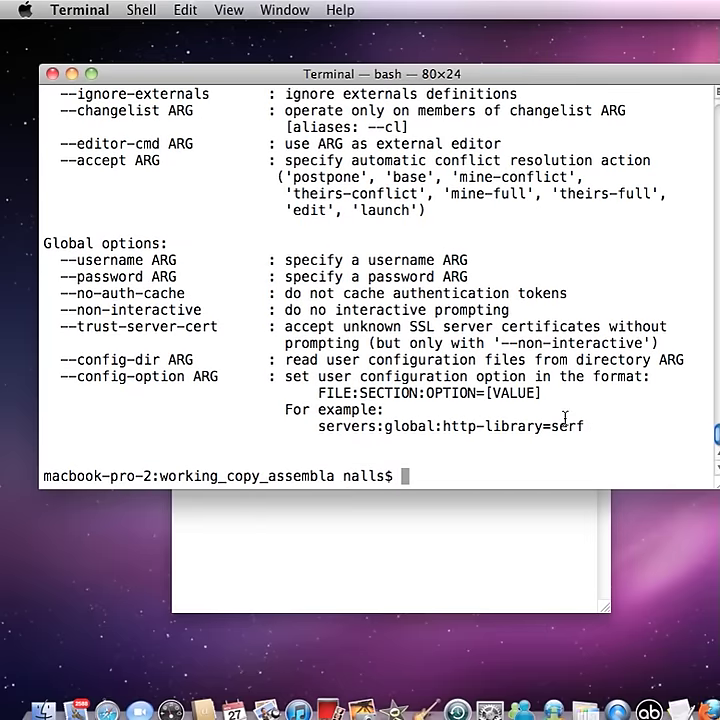